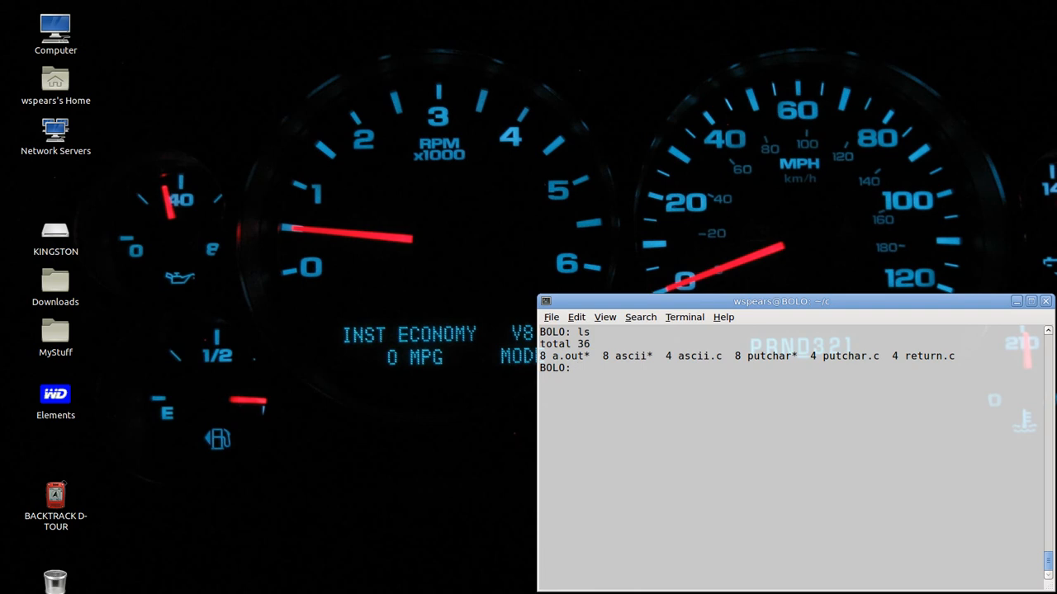
Step: Duplicate ascii.c as copy.c with cp, then begin the emacs command
type("cp")
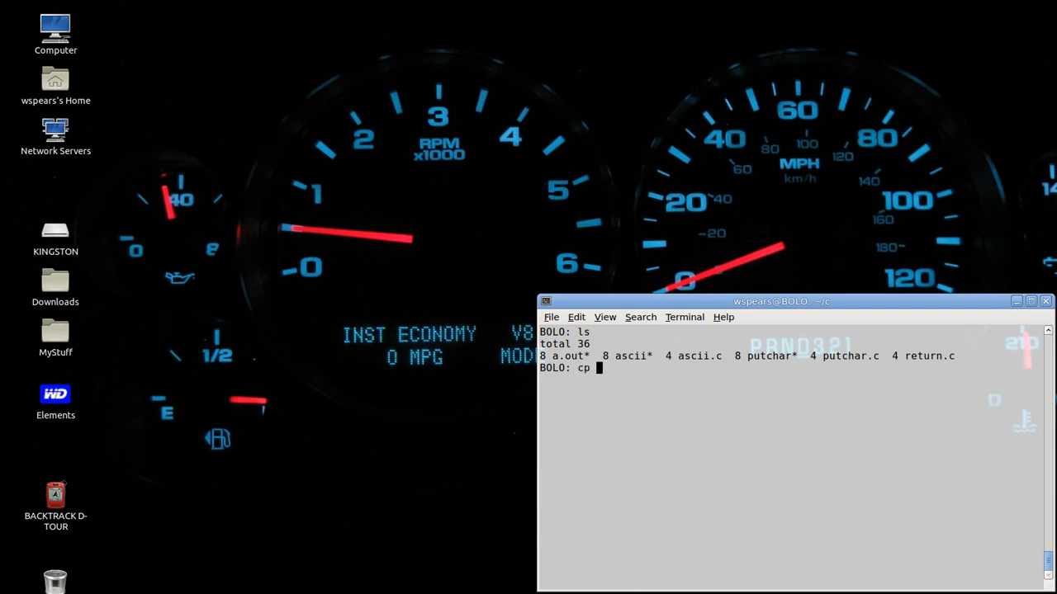
type("asi")
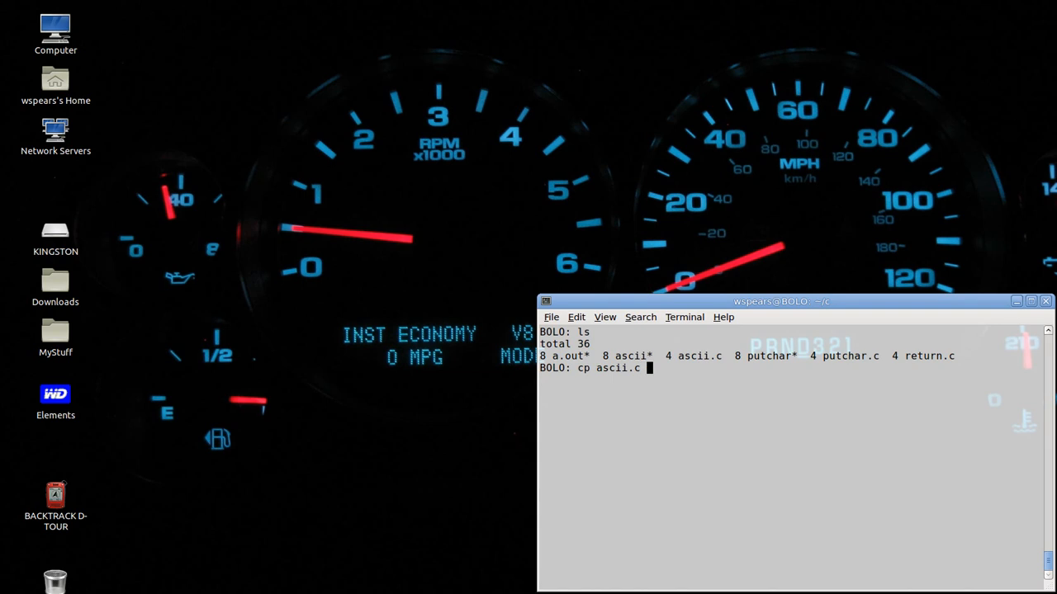
type("copy.c")
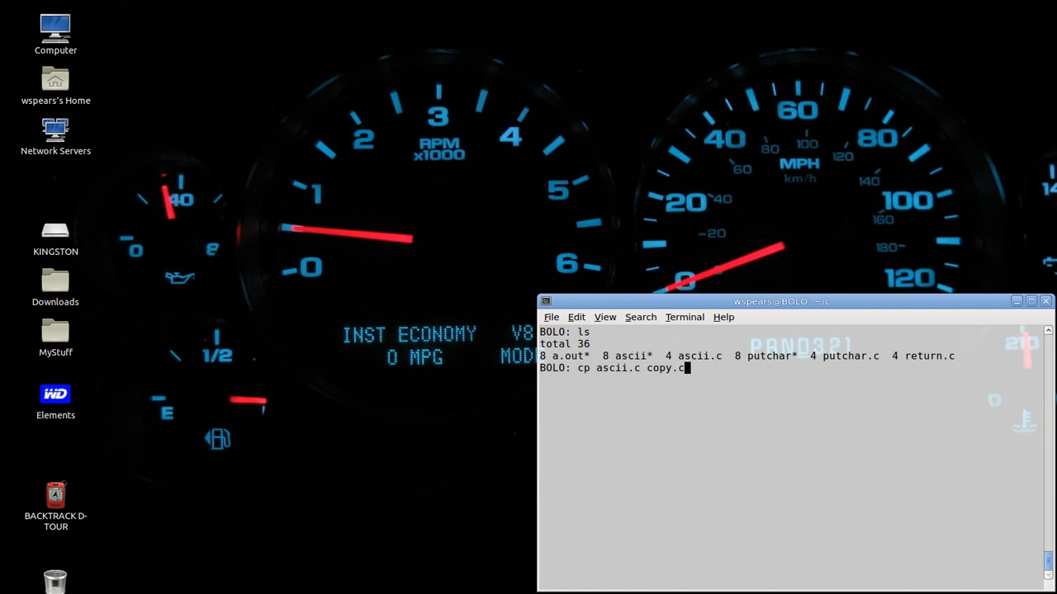
type("emacs")
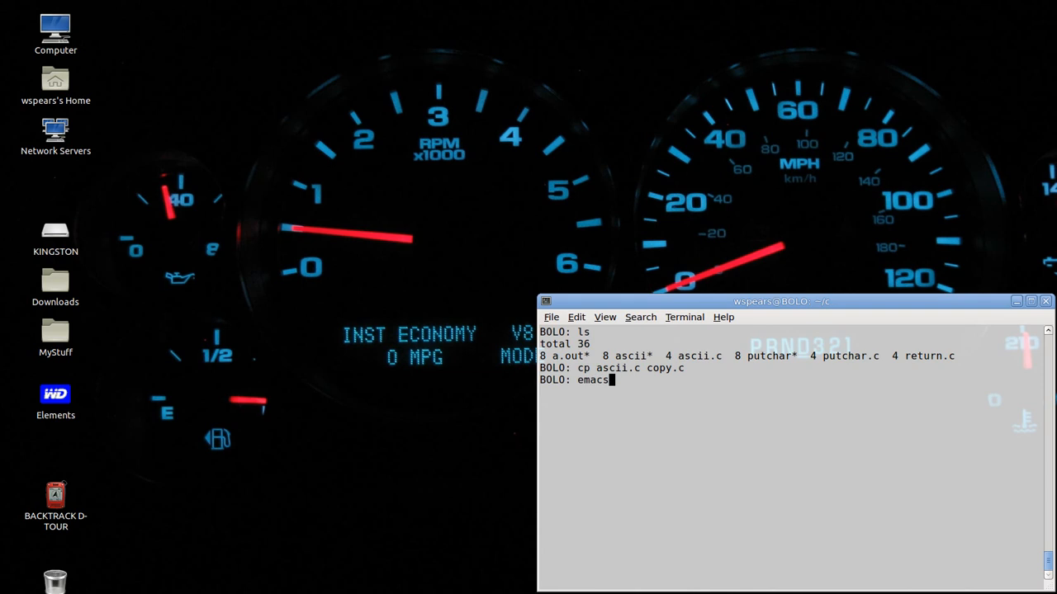
Step: Open copy.c and delete its three for-loops and putchar lines, keeping the ch declaration and return
key("Return")
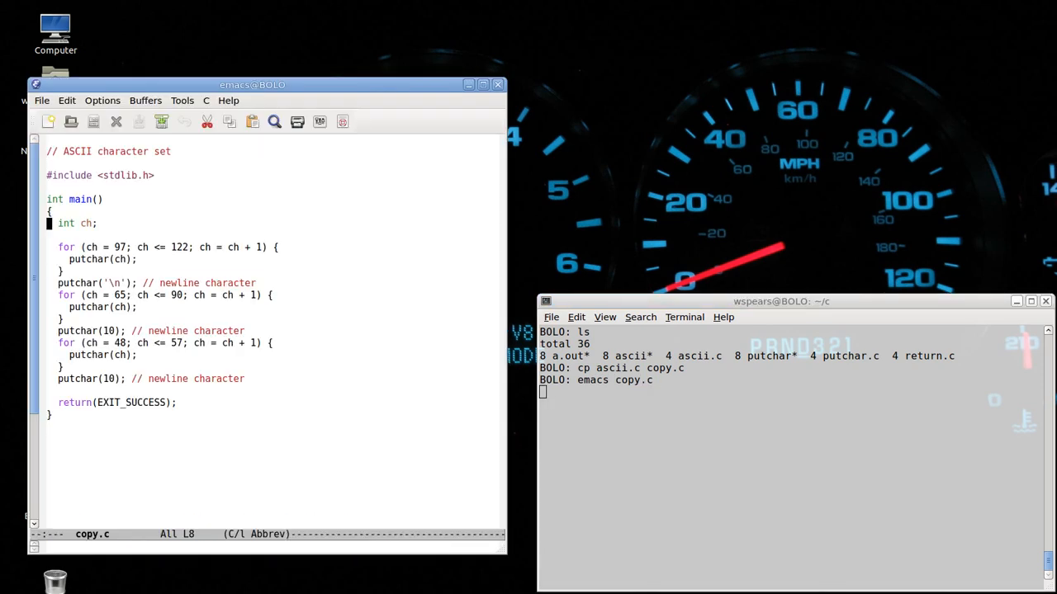
key("Down")
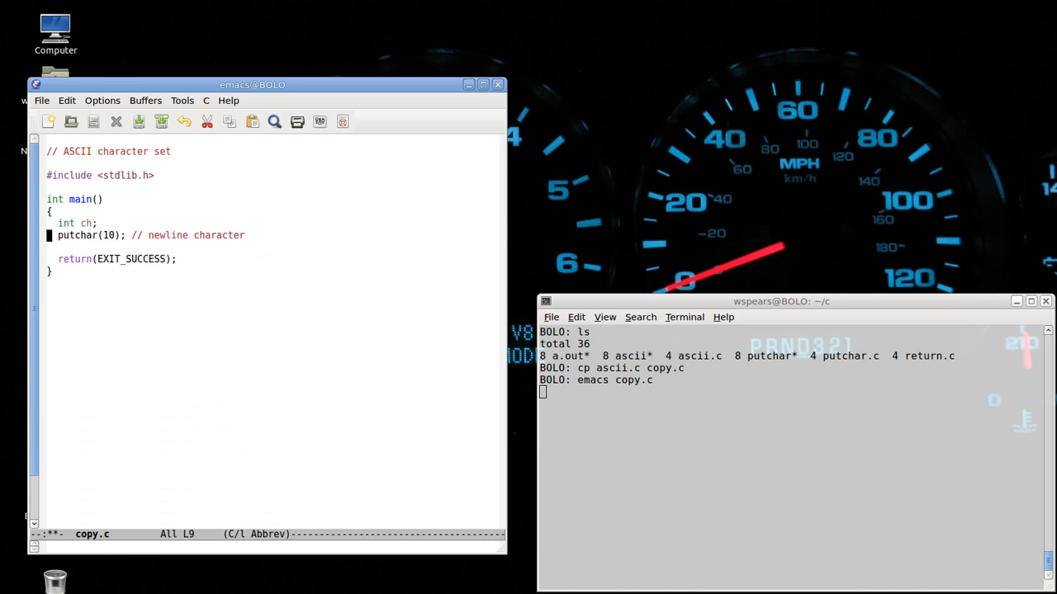
key("ctrl+k")
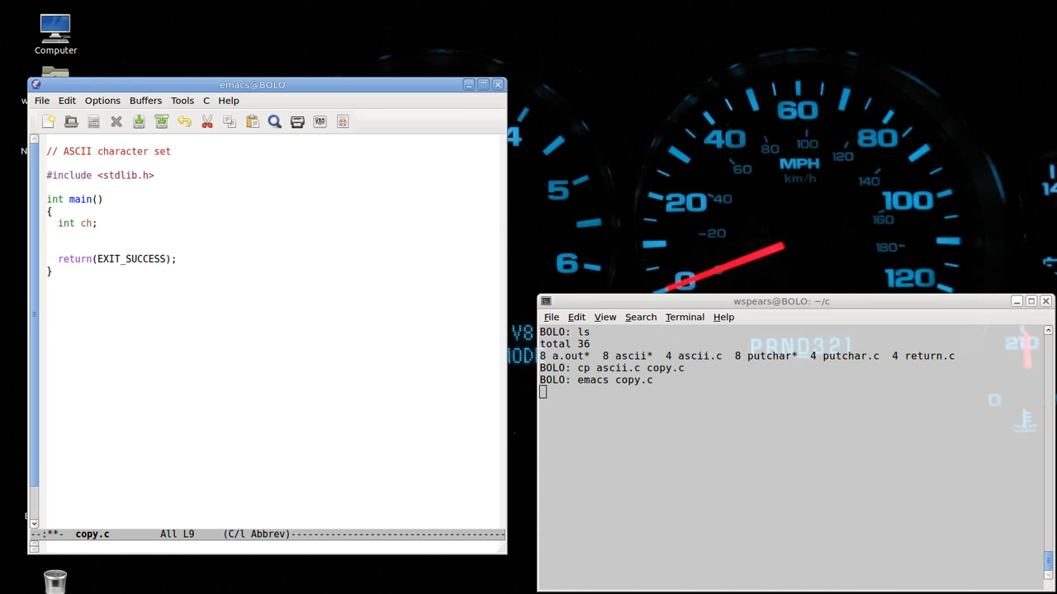
Step: Write 'for (ch = getchar(); ch != EOF; ch = getchar()) {' and begin putchar(ch)
key("Return")
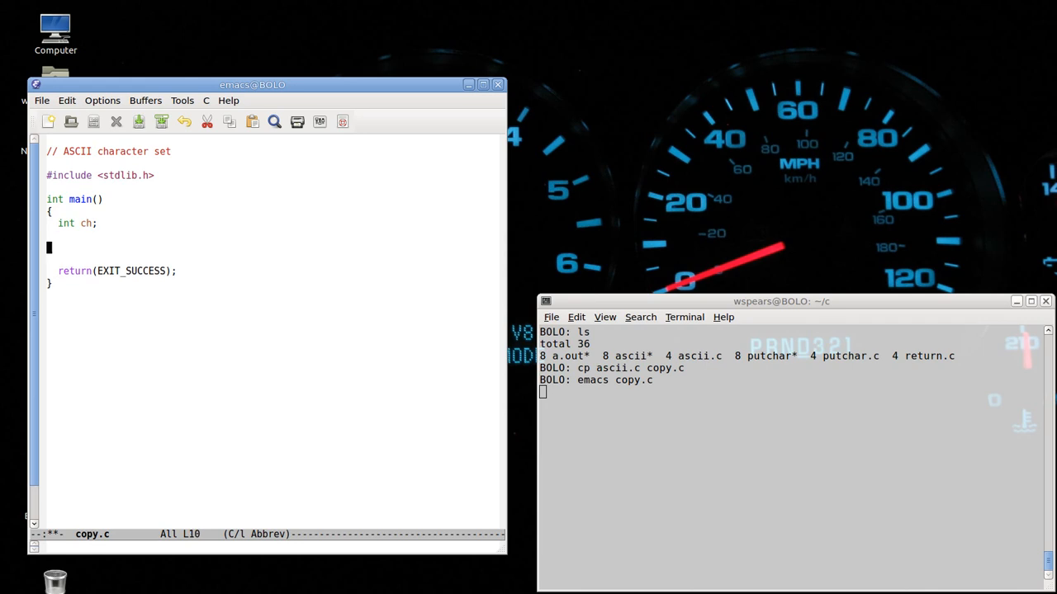
type("for")
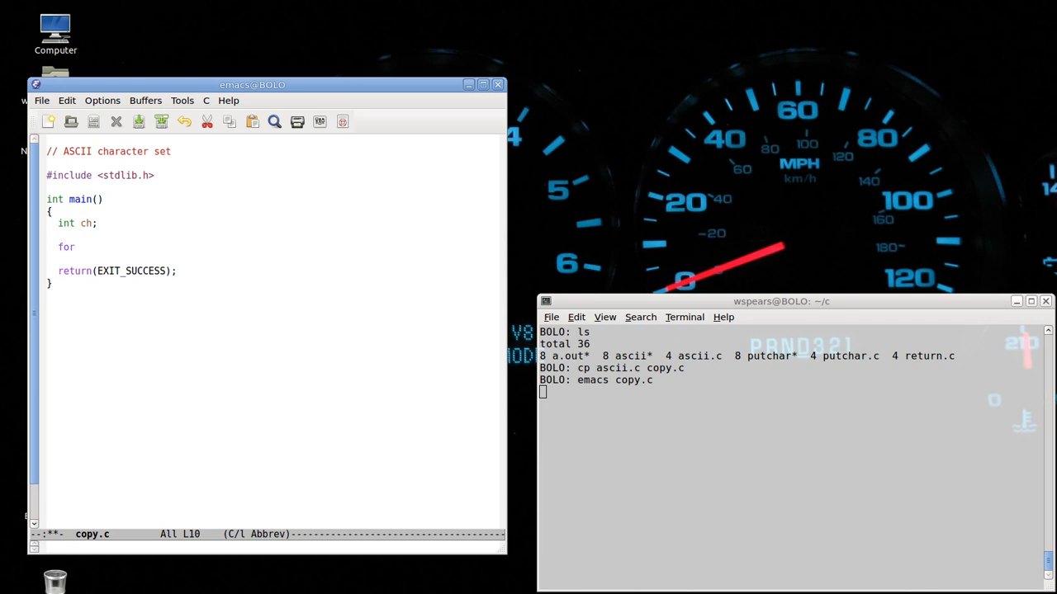
type("(")
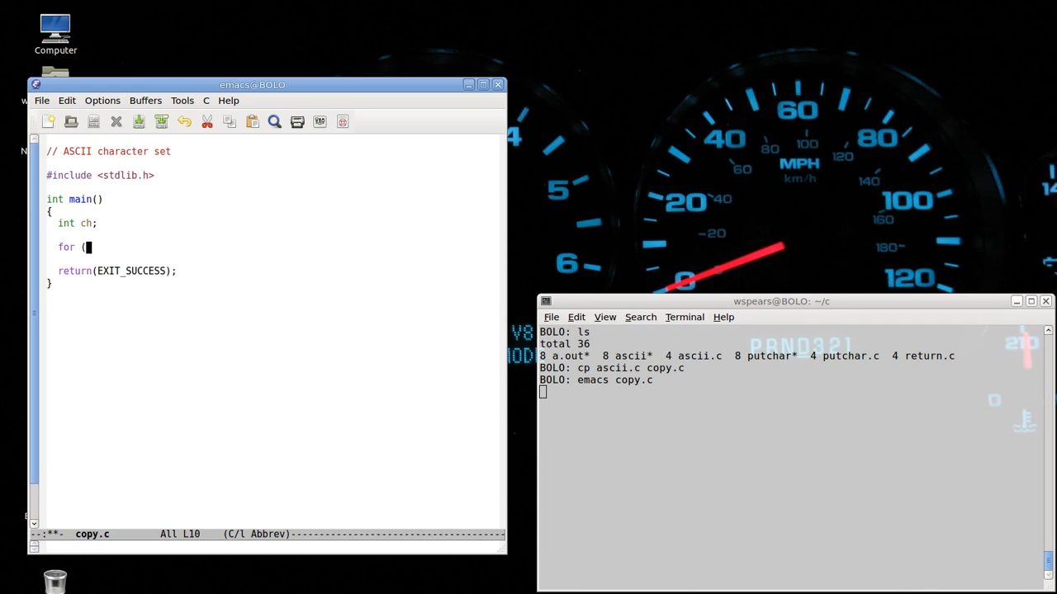
type("ch =")
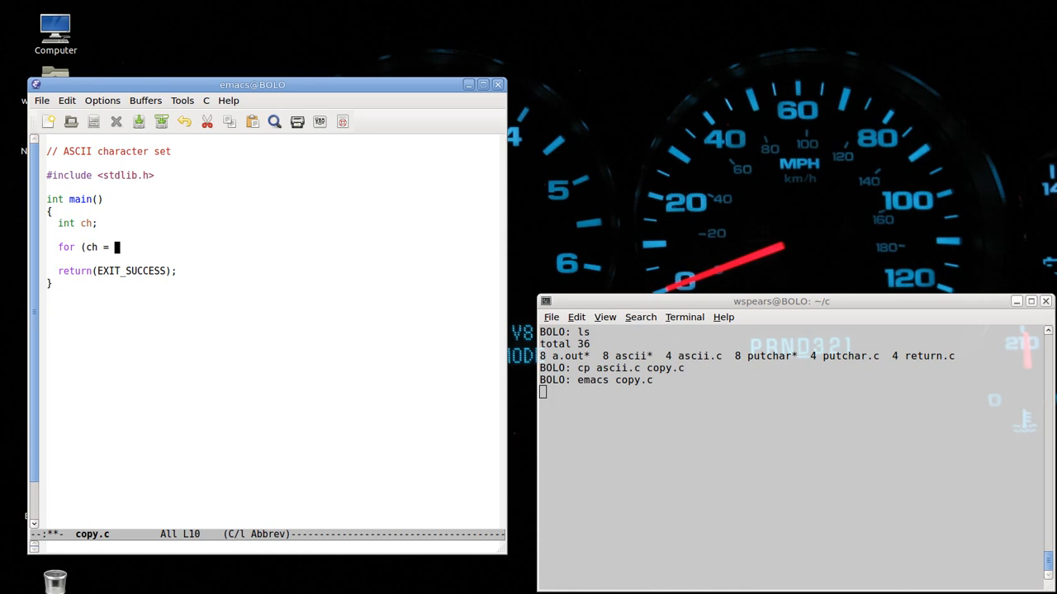
type("getcar")
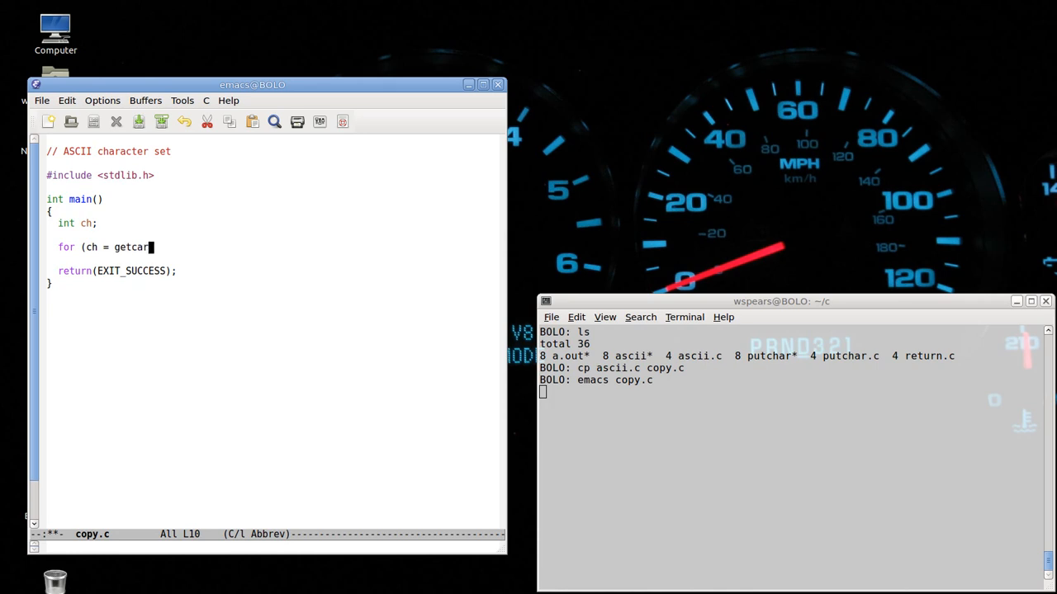
type("r")
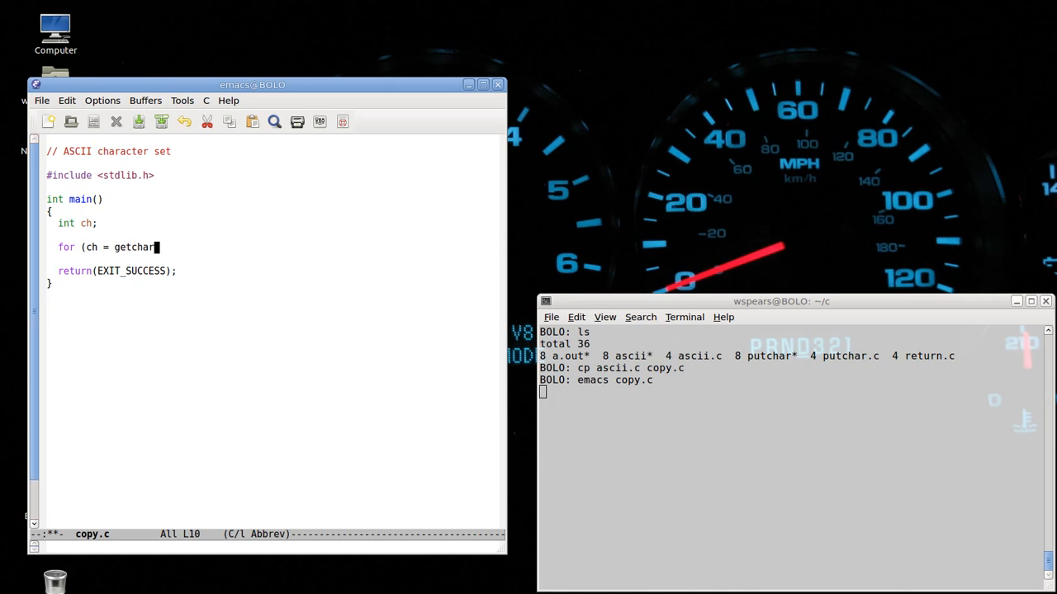
type("();")
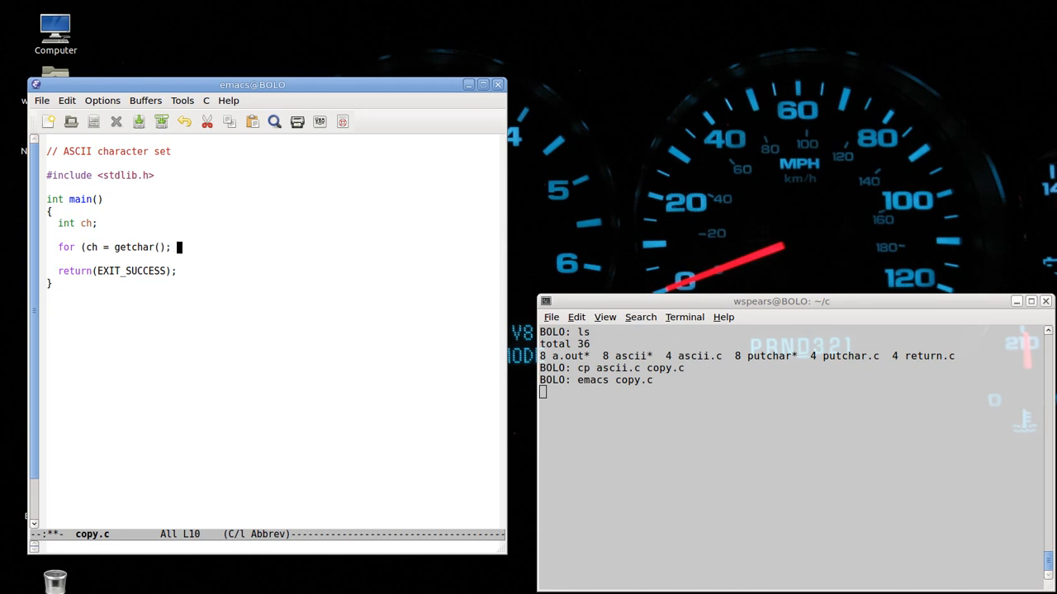
type("ch !=")
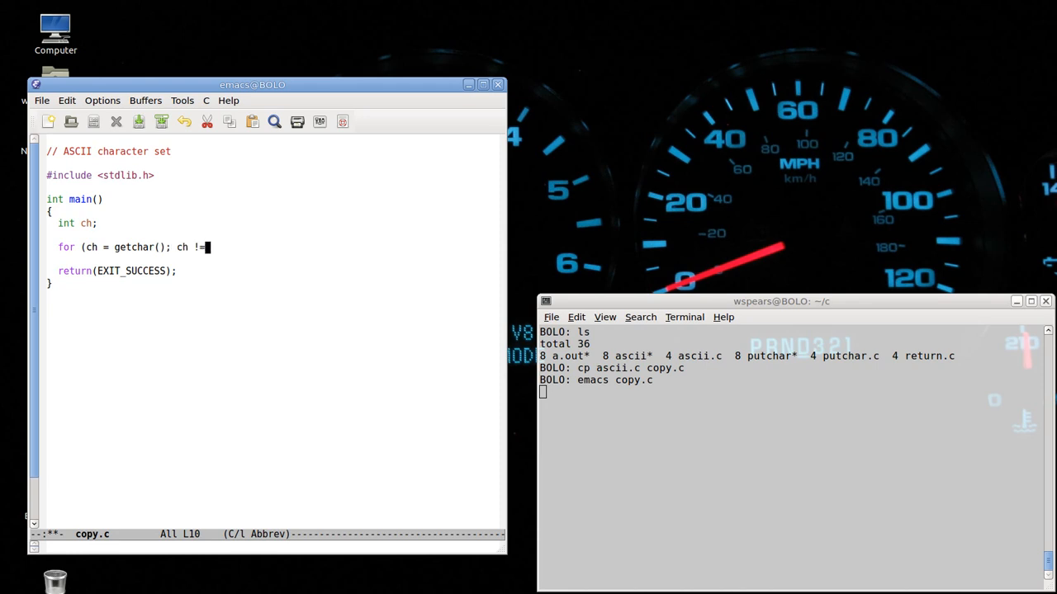
type("EOF; ch = g")
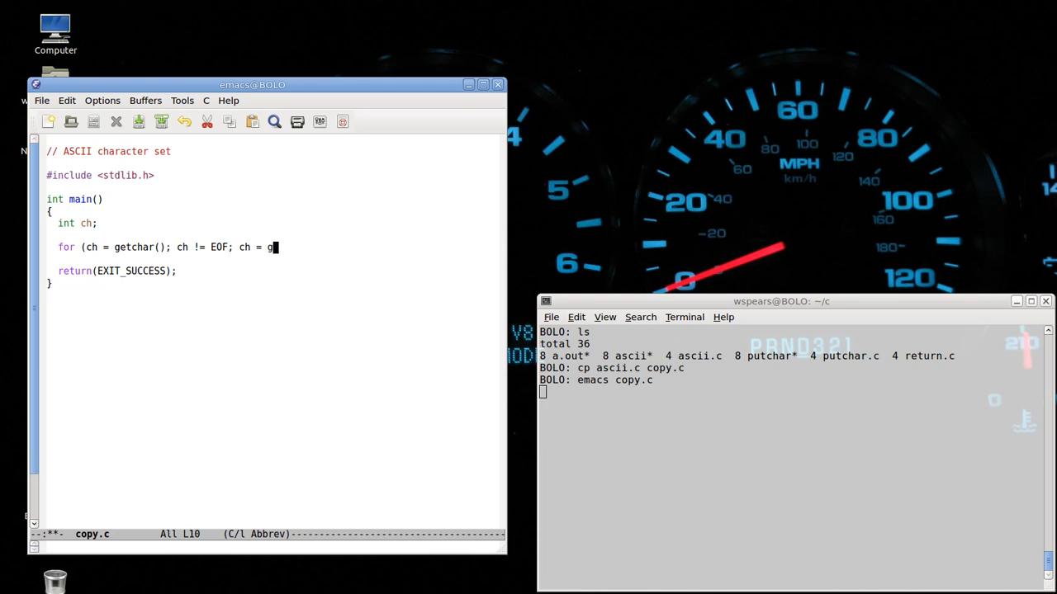
type("etchar")
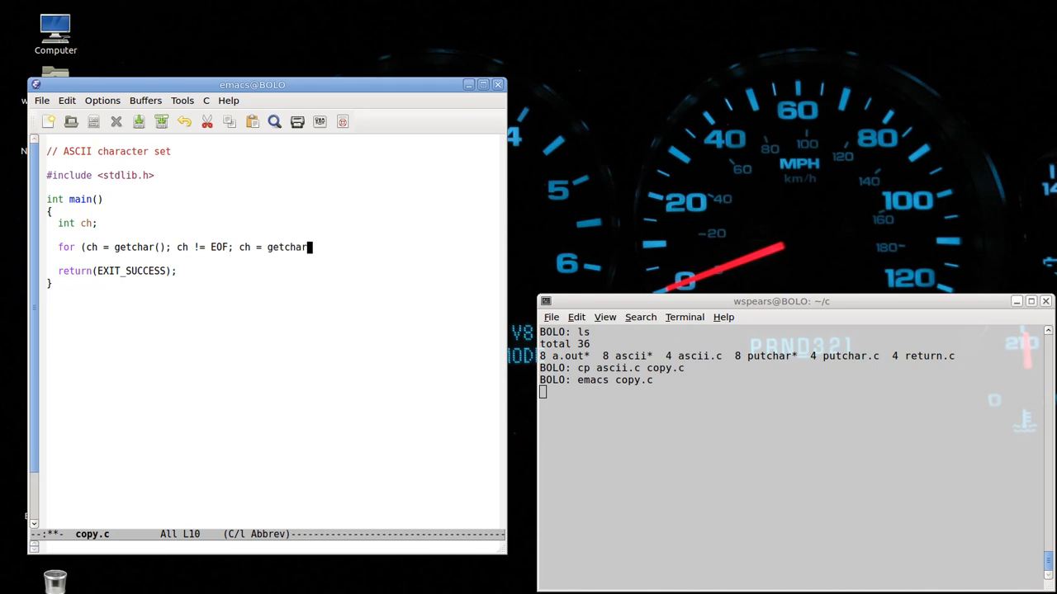
type("() {")
type("putchar")
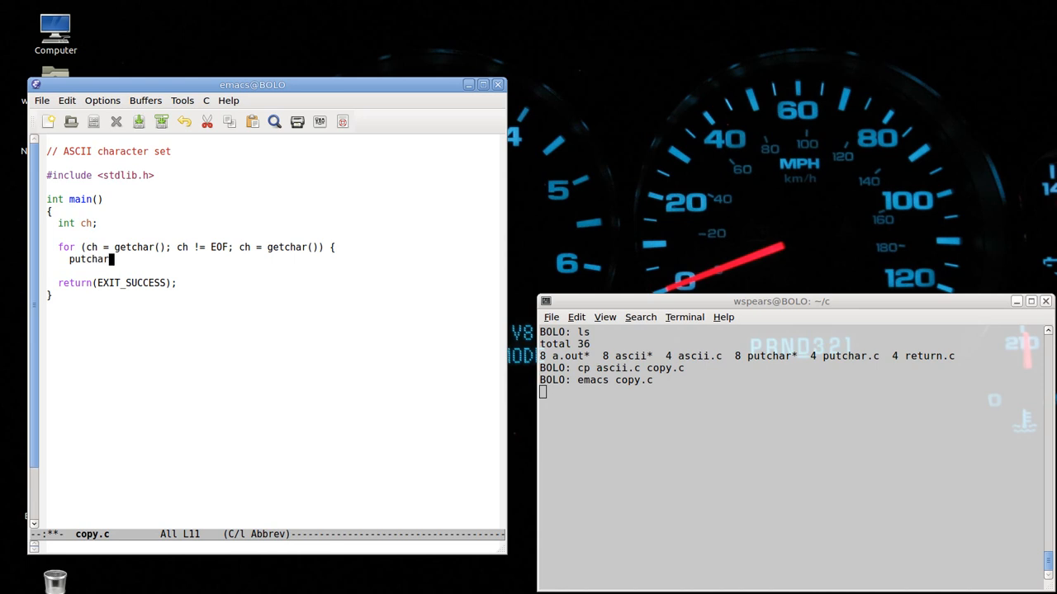
type("ch);")
type("#")
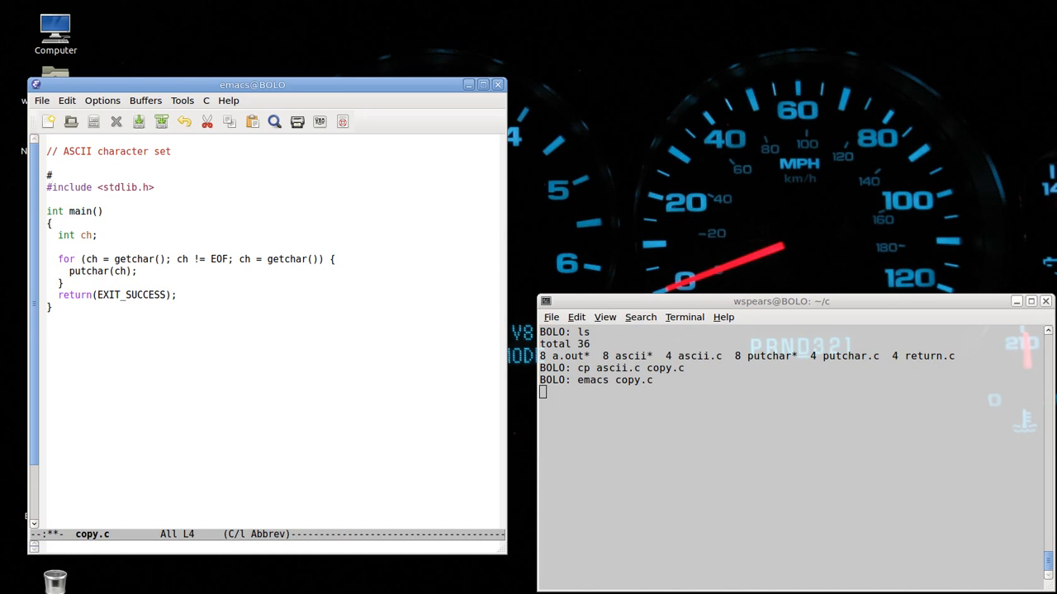
Step: Add '#include <stdio.h> // For EOF definition' above the stdlib.h include
type("include <st")
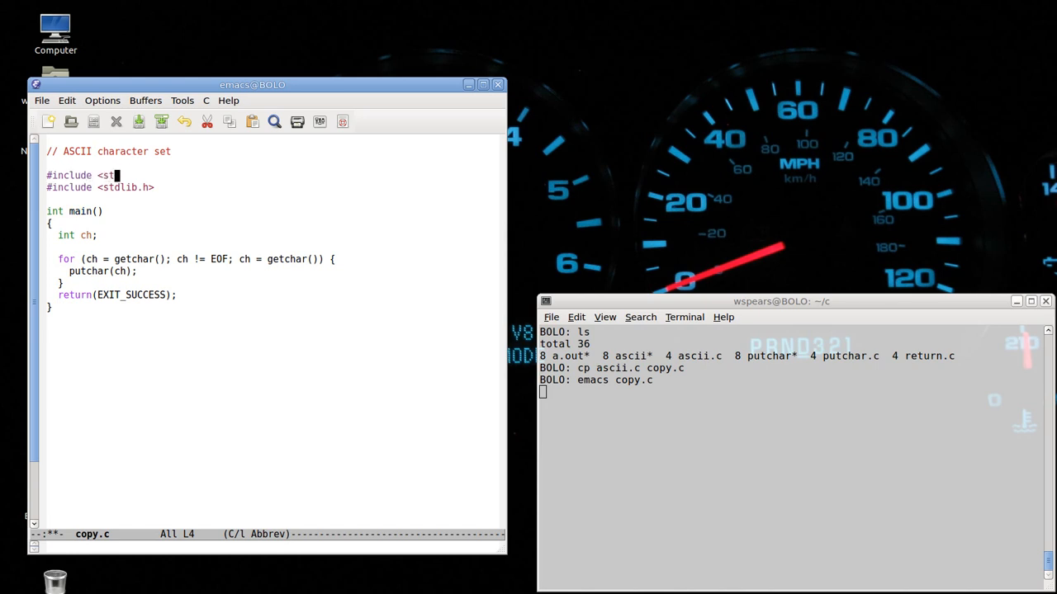
type("dio.h>")
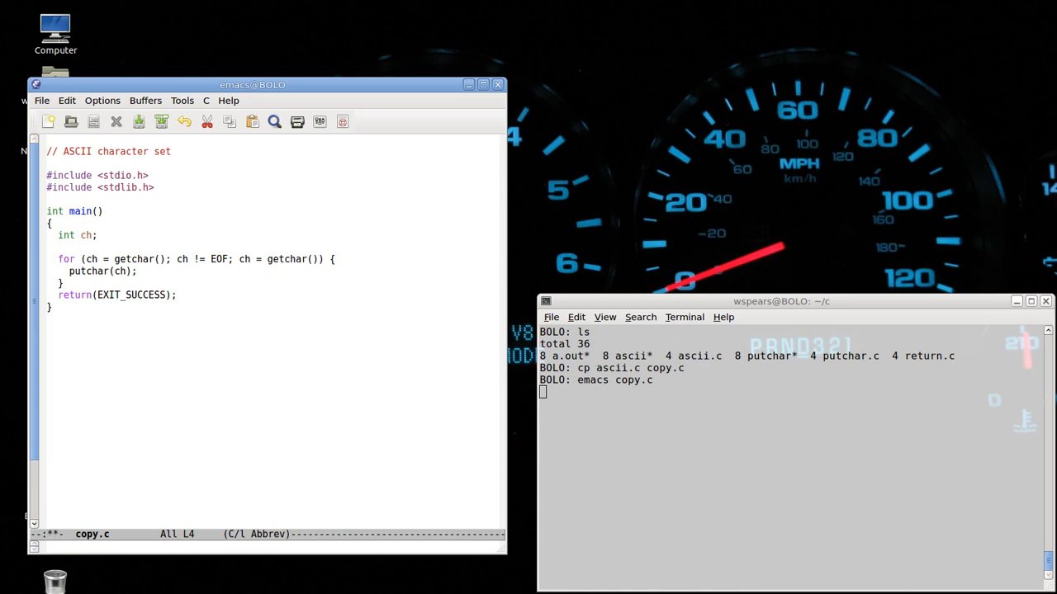
type("// For")
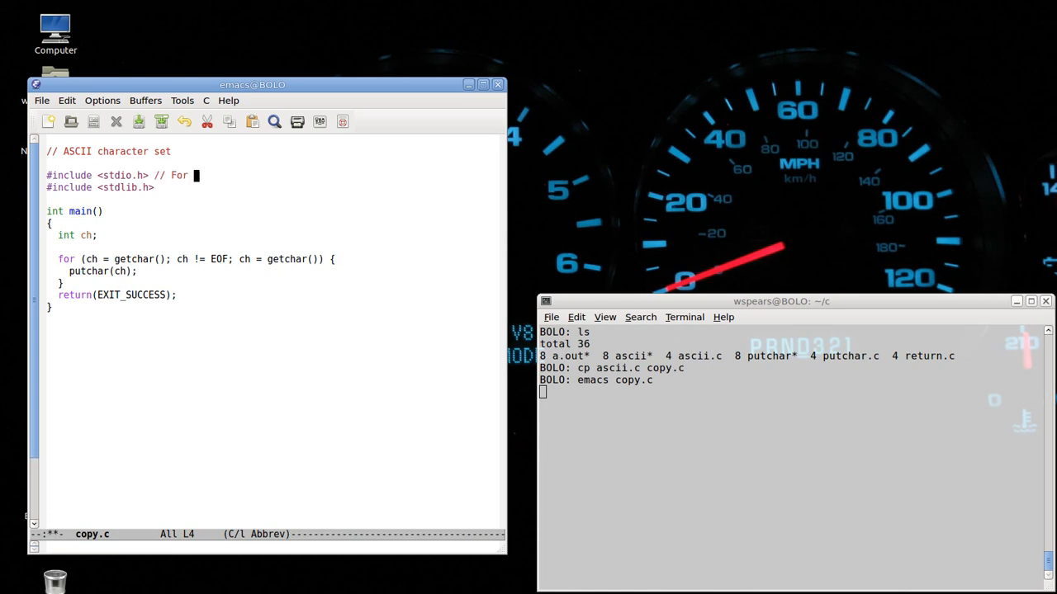
type("EOF definition")
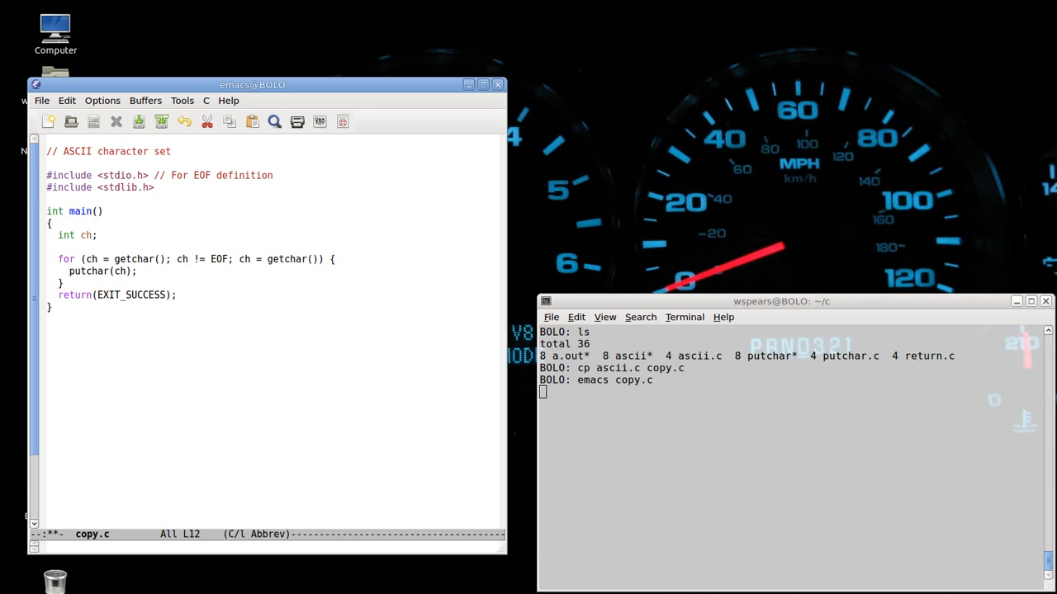
Step: Retype the '!' in the loop's != comparison, save copy.c, and begin backgrounding Emacs with bg
left_click(239, 260)
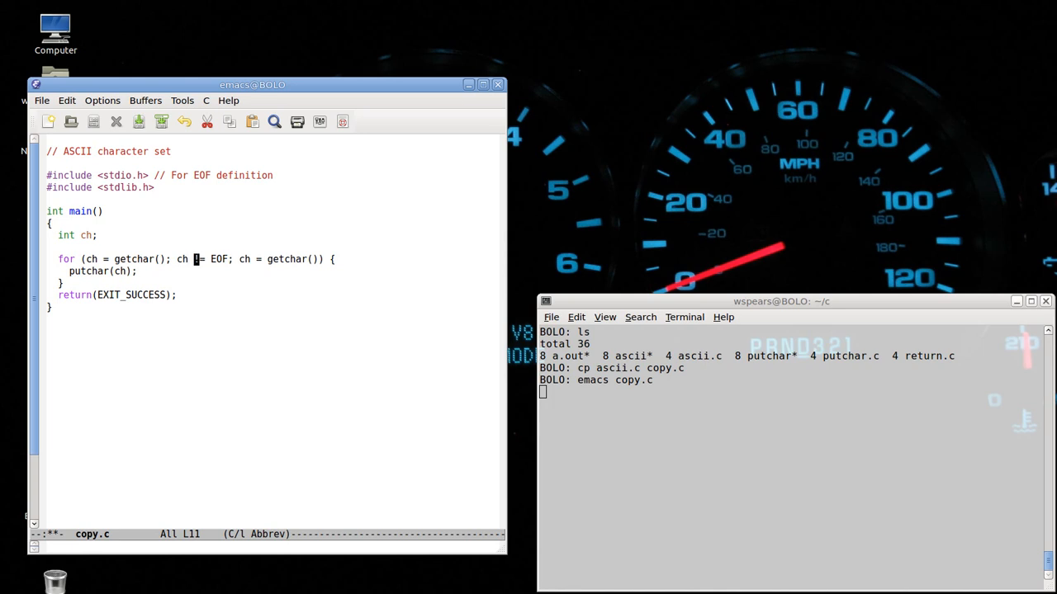
type("!")
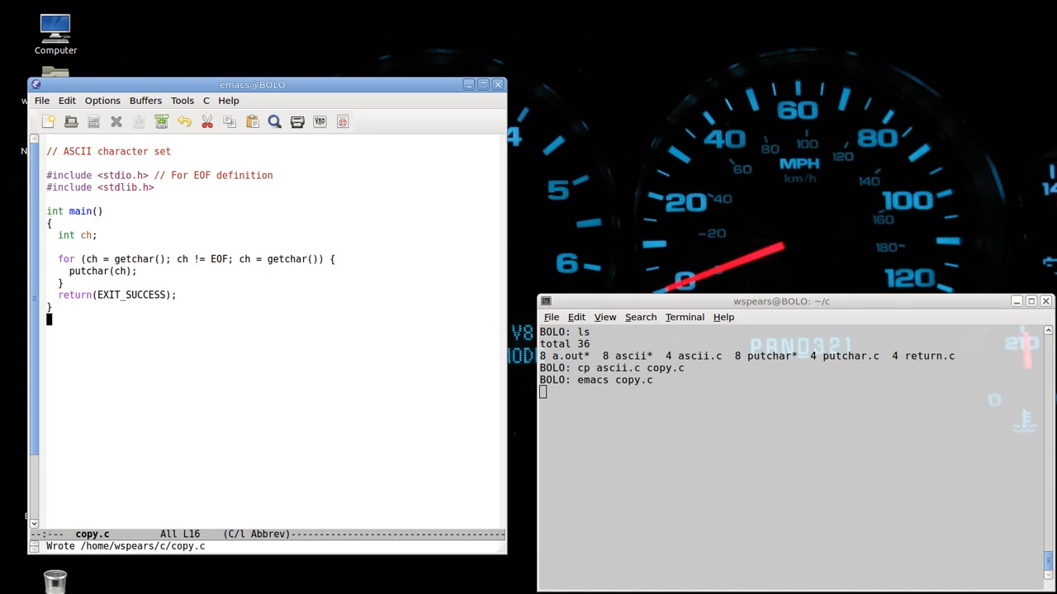
type("bg")
type("gcc -o copy cop")
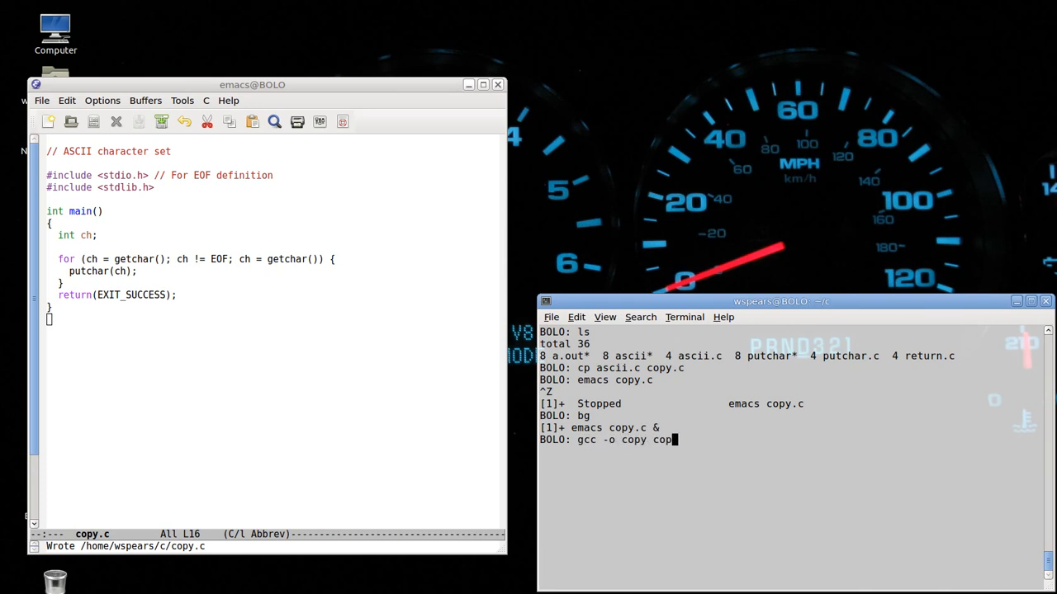
Step: Compile with 'gcc -o copy copy.c' and begin launching the copy program
key("Return")
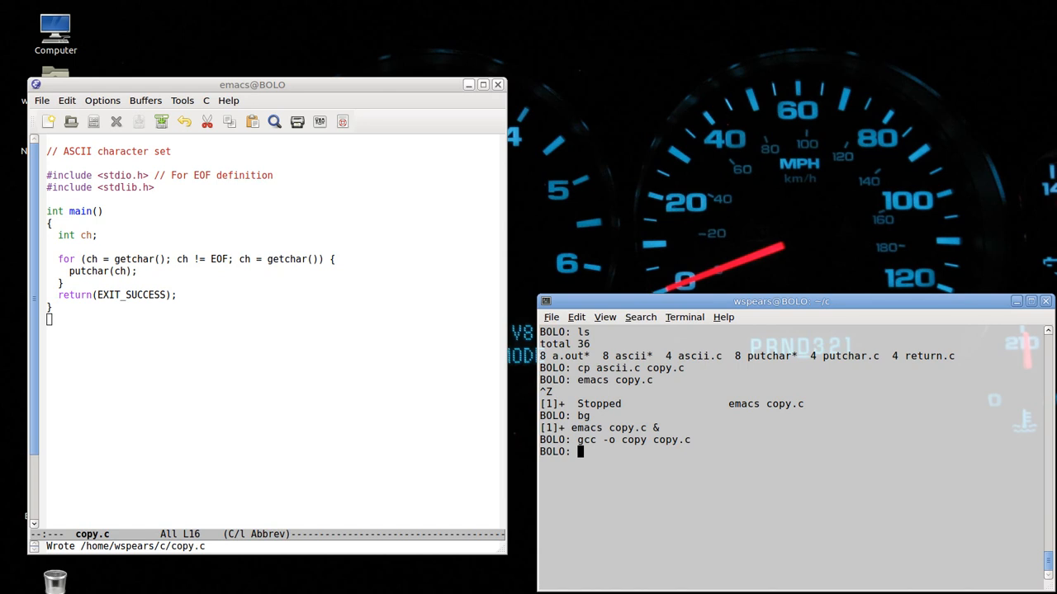
type("copy")
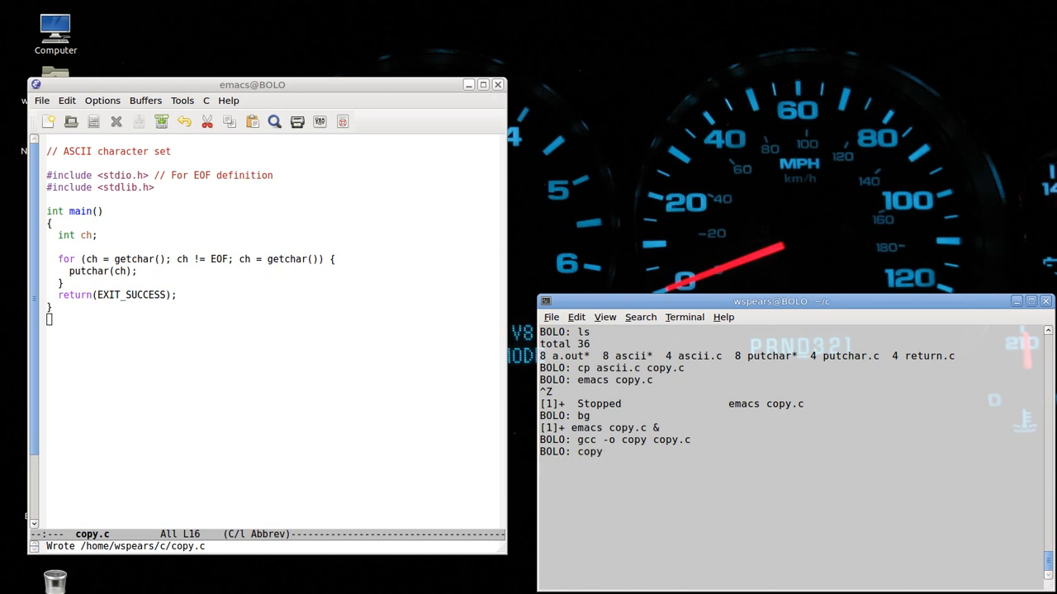
Step: Run ./copy and feed it typed gibberish lines, each echoed back on Enter
type("This is a test")
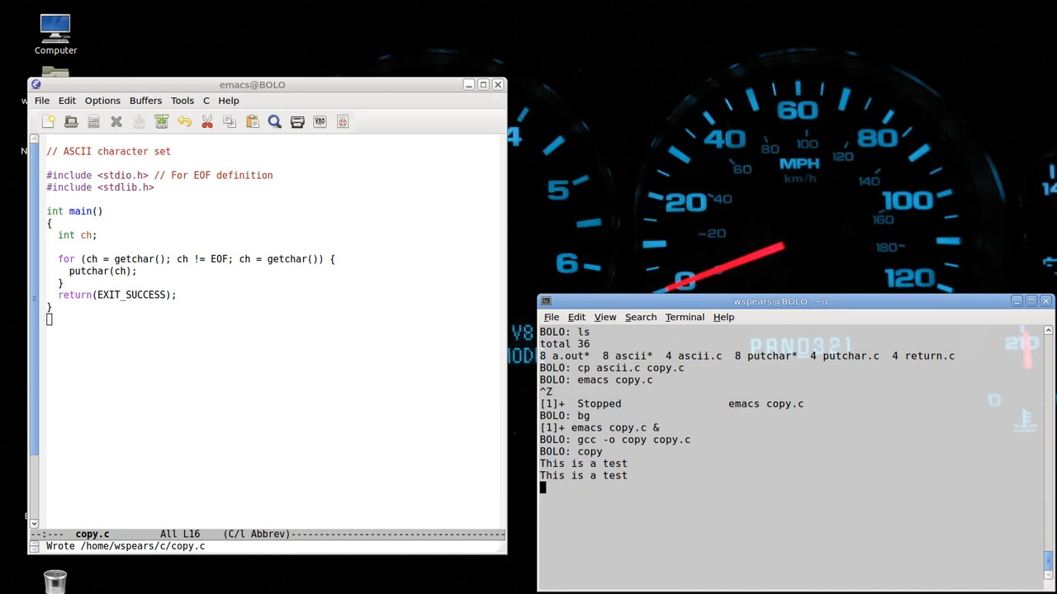
type("sdfkjhweor8u23984as")
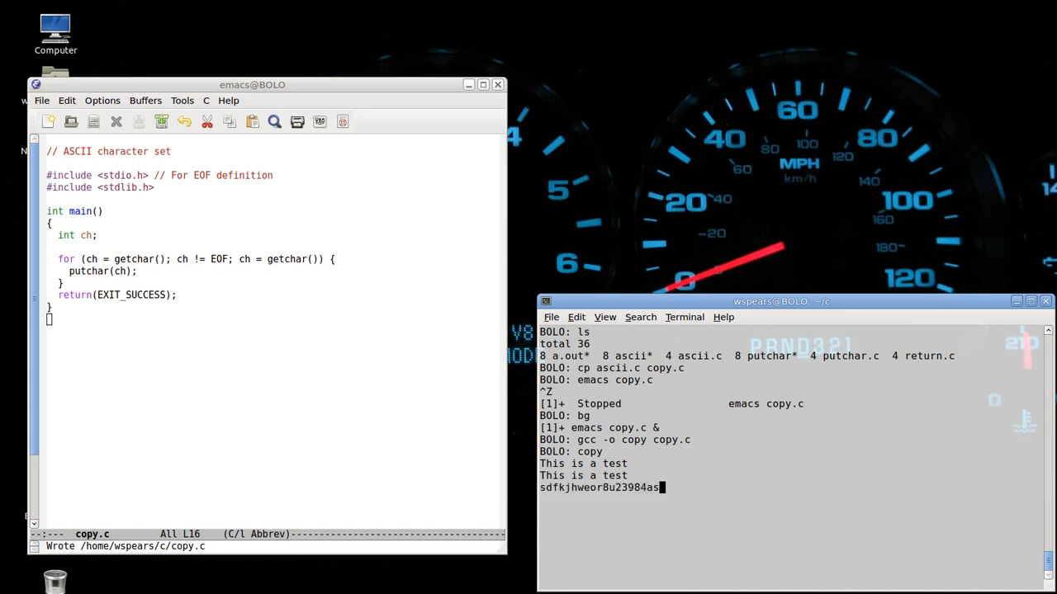
type("asdnaskfhgdsfisdyfhaksjdnasldnkuqwhe")
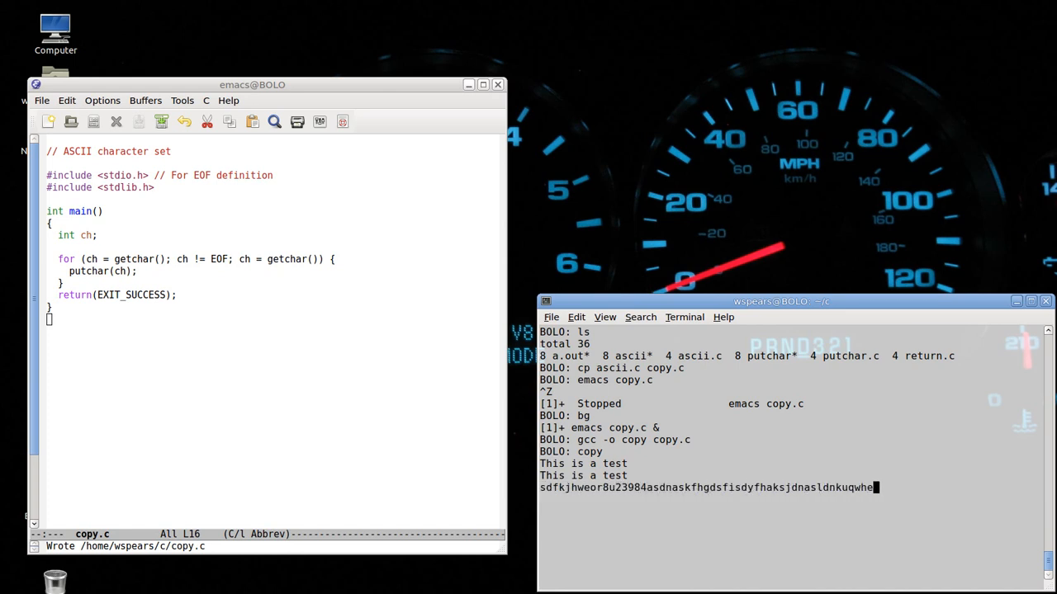
key("Return")
type("copy <")
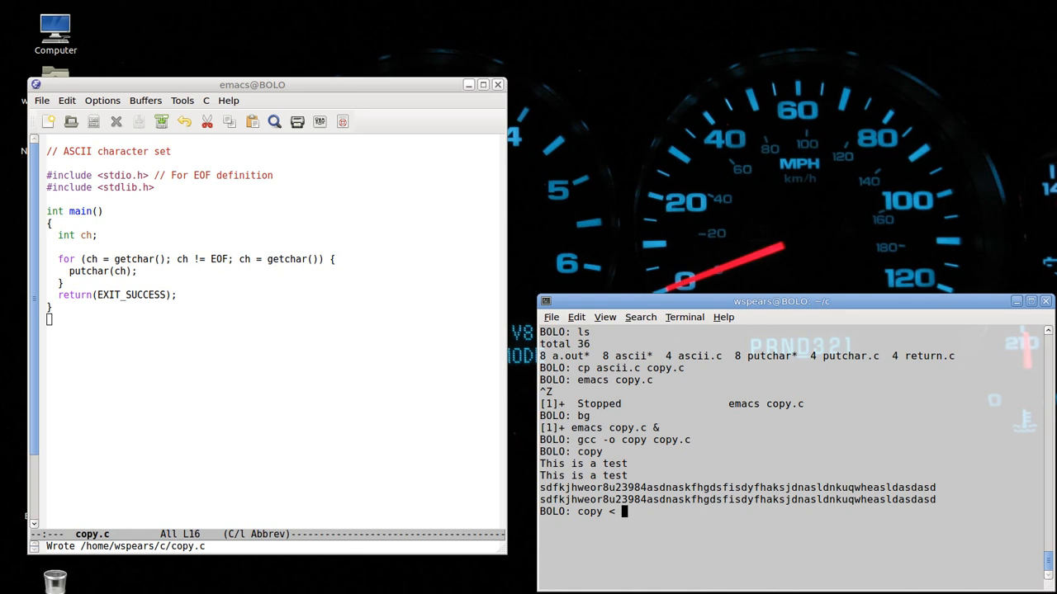
Step: Run 'copy < return.c' so the file's source prints to the screen
type("tre")
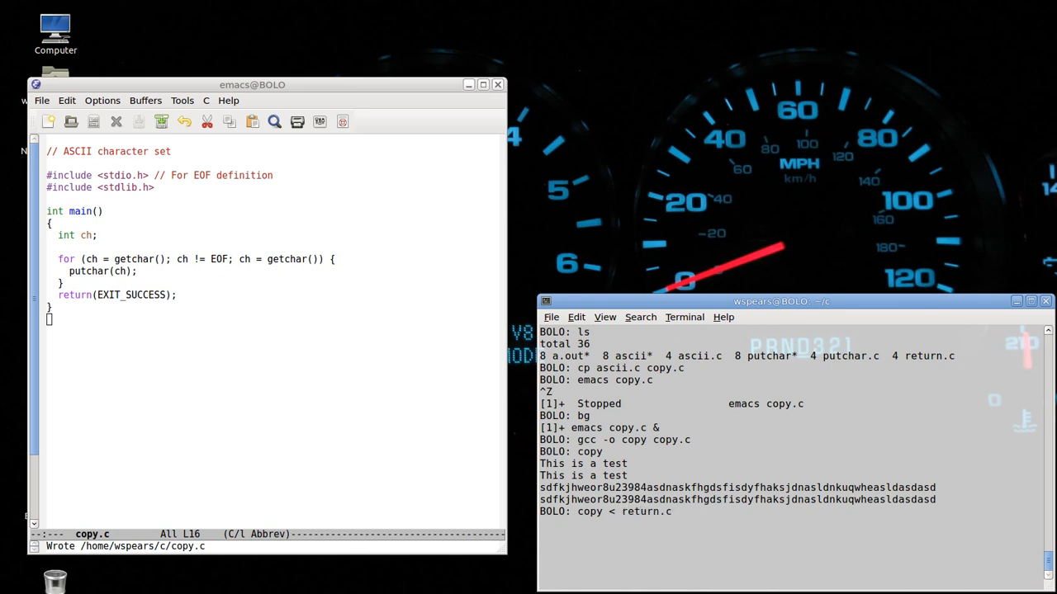
mouse_move(611, 512)
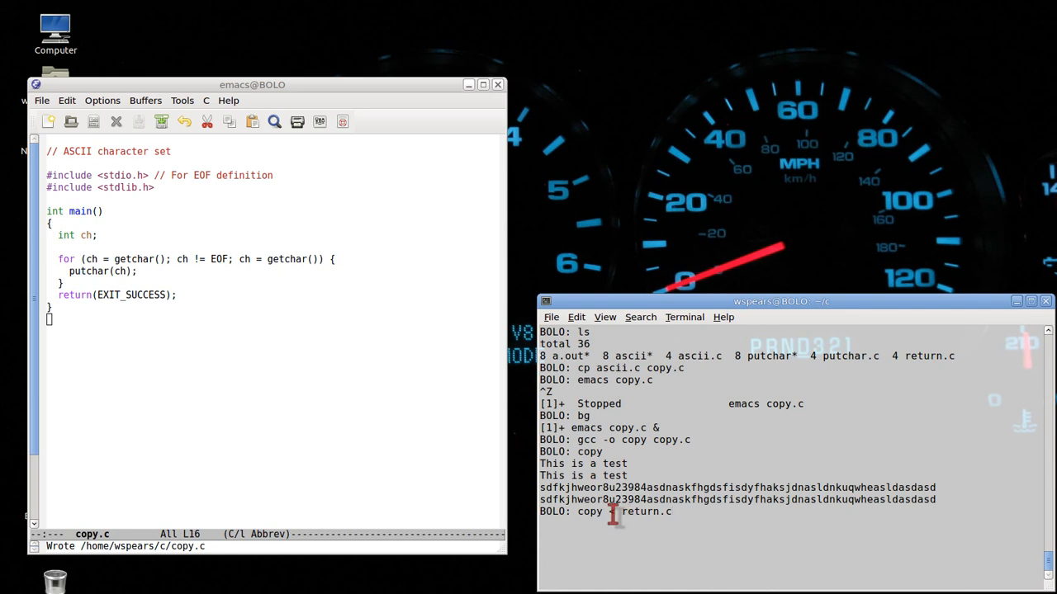
type("<")
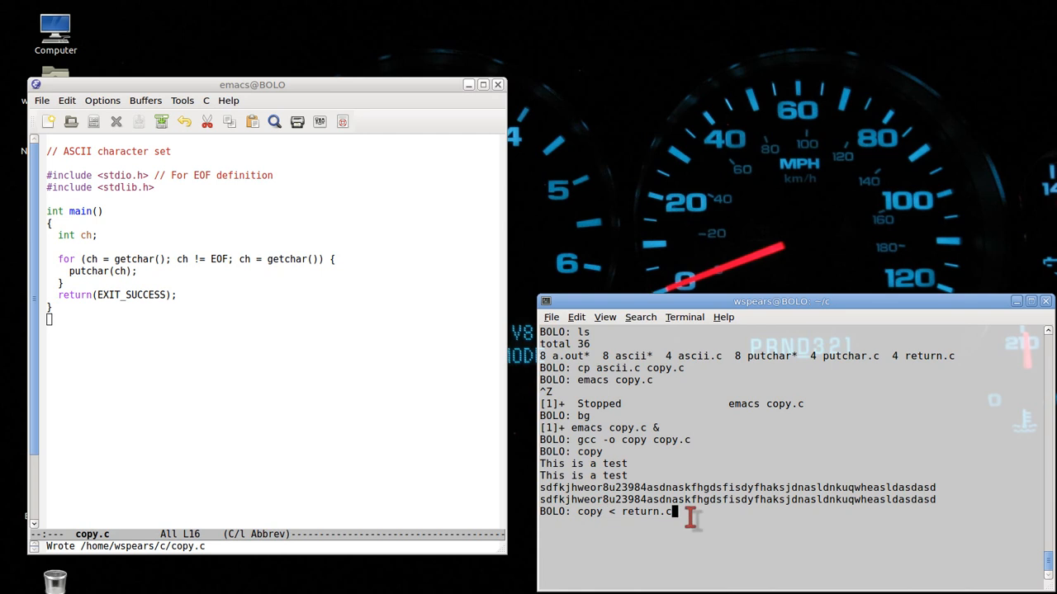
key("Return")
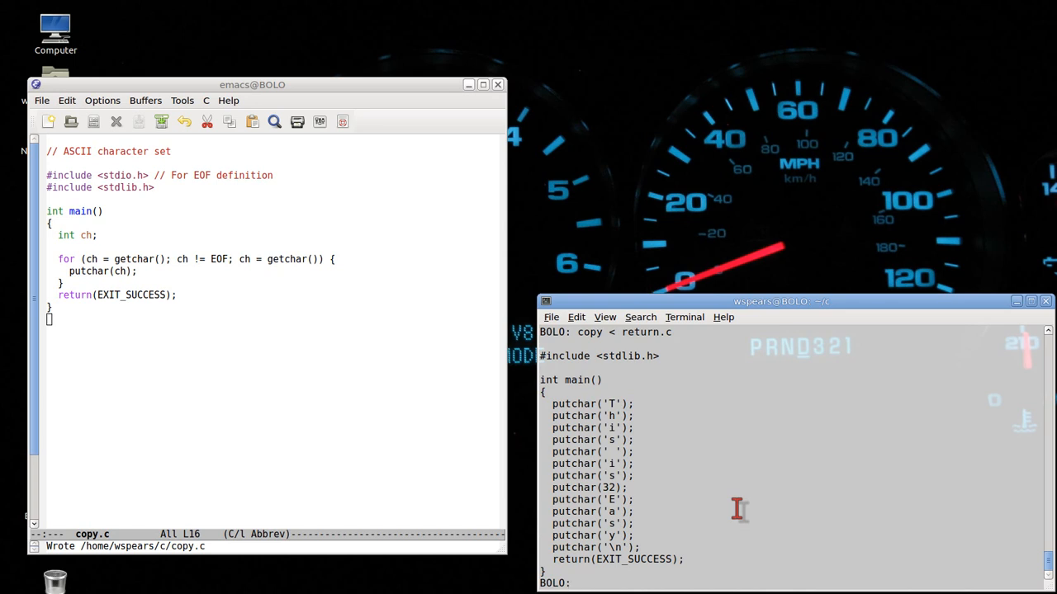
Step: Run 'cat return.c' and scroll to compare it against copy's output
type("c")
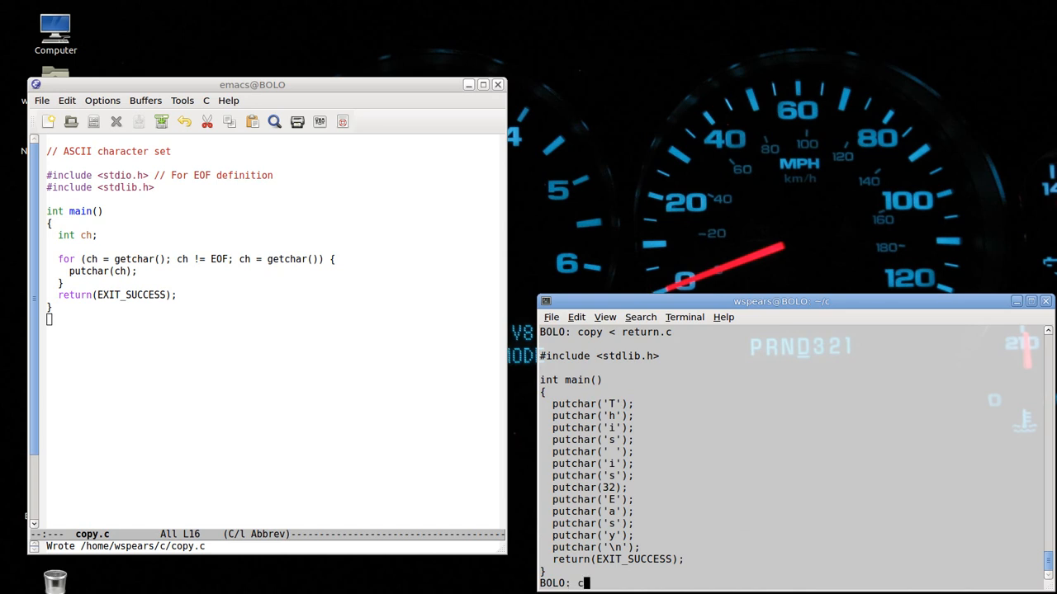
type("at retur")
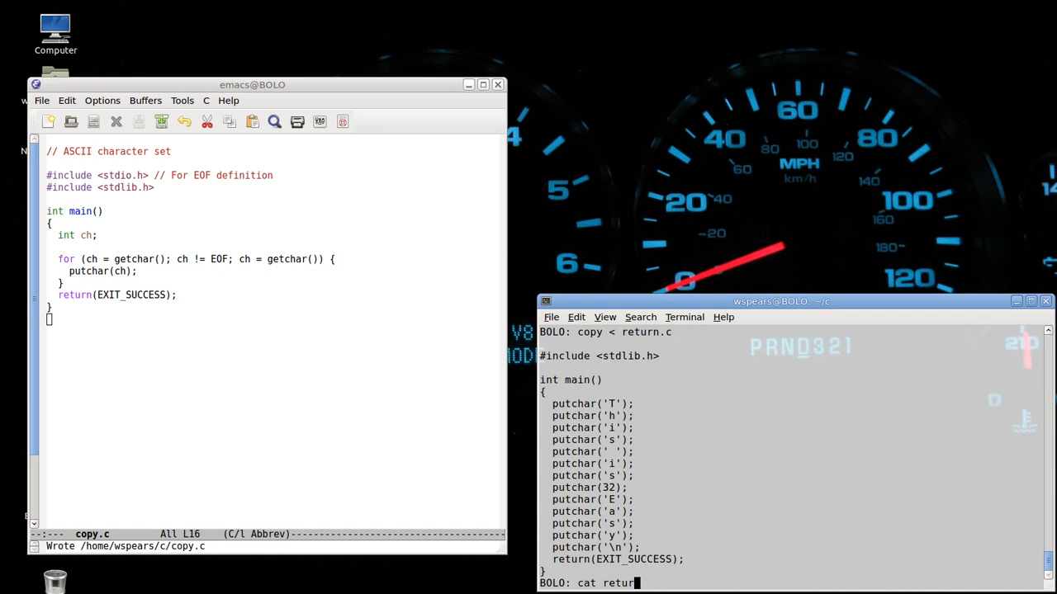
key("Return")
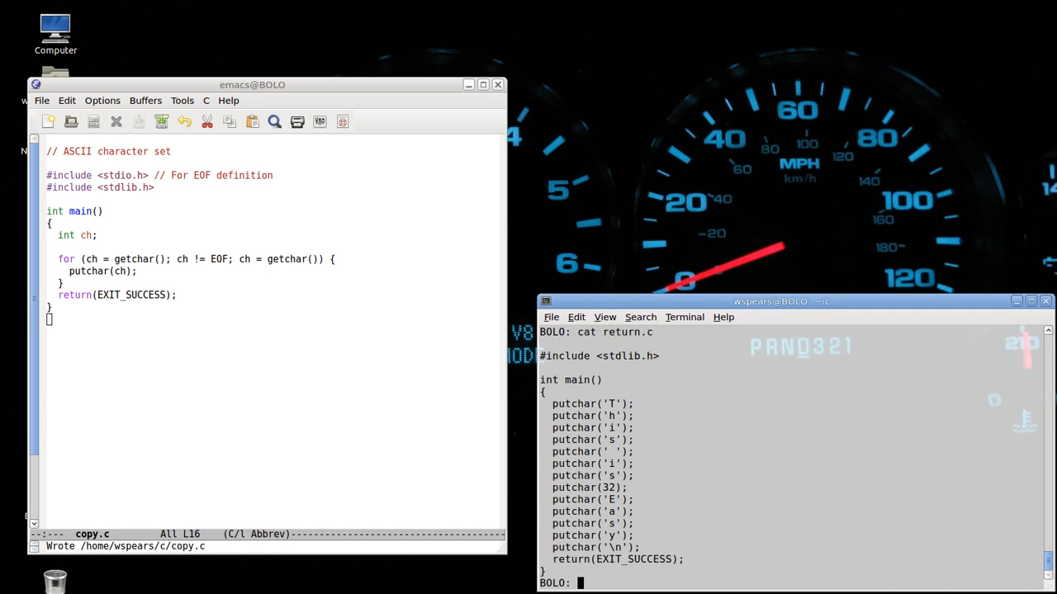
mouse_move(792, 485)
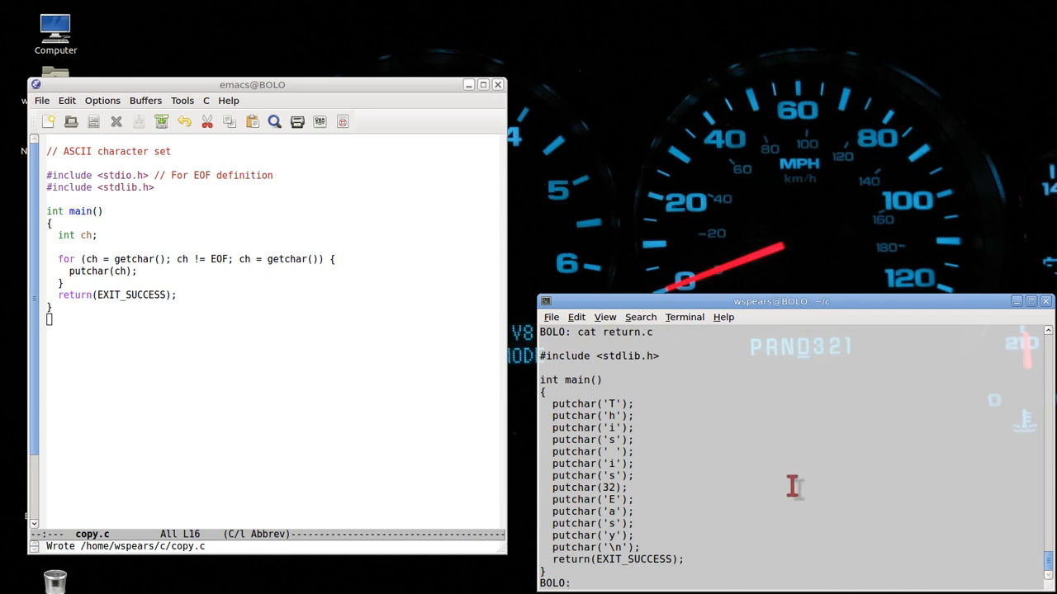
mouse_move(652, 357)
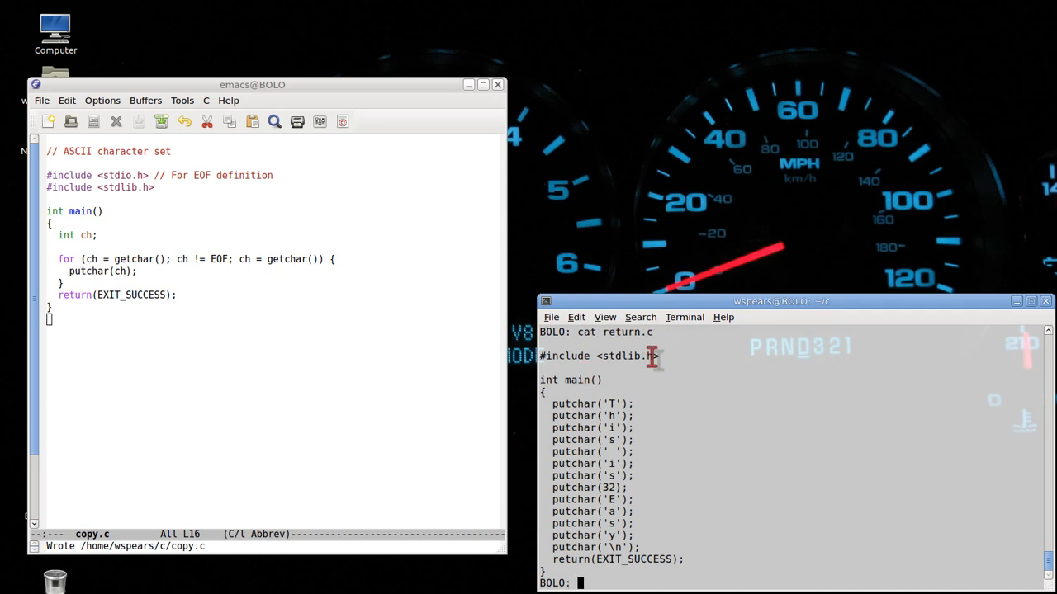
mouse_move(710, 537)
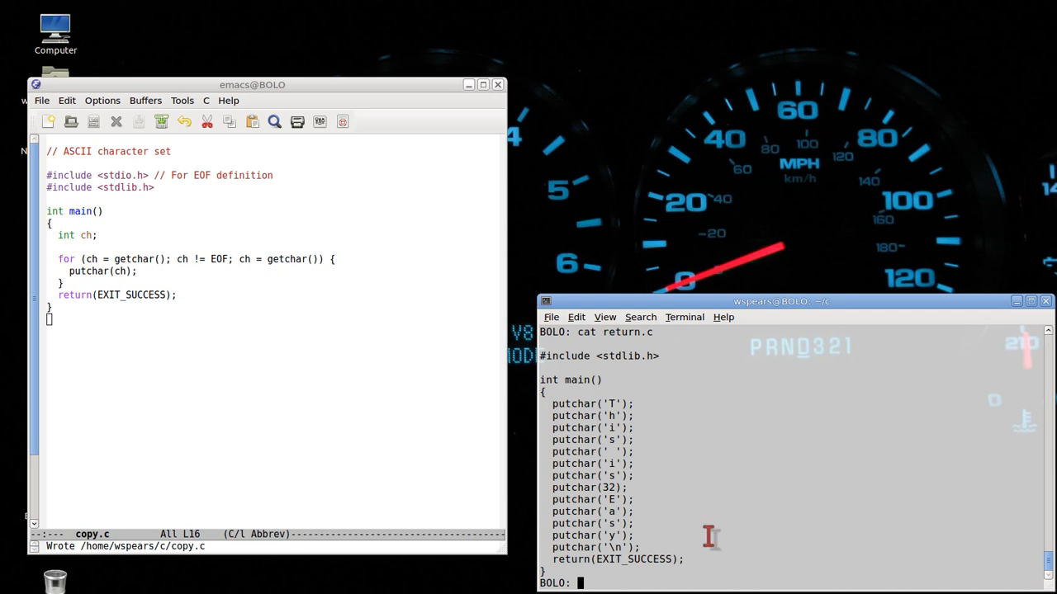
scroll("down", 3)
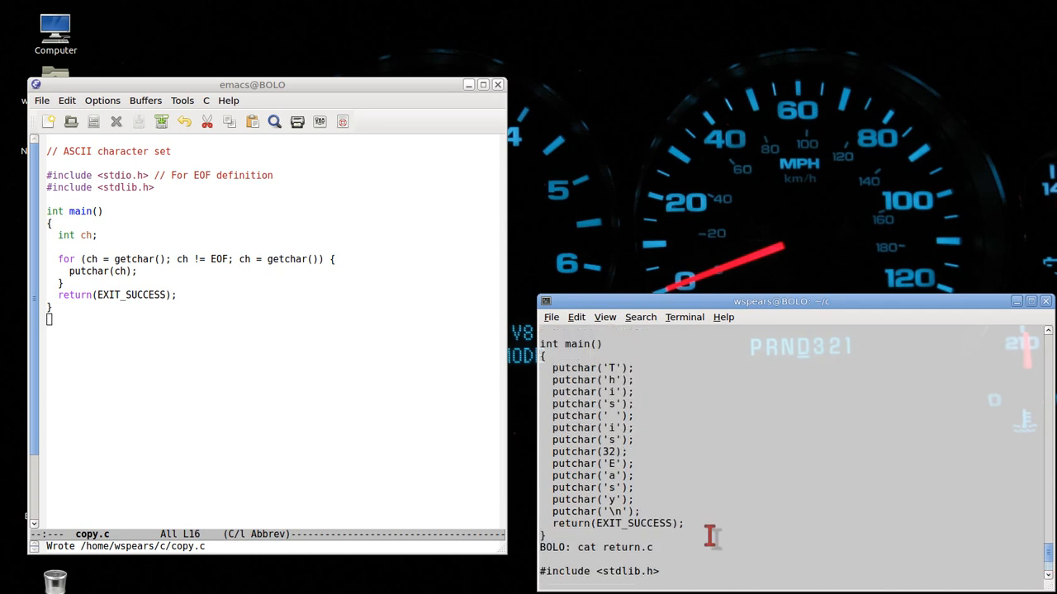
scroll("down", 3)
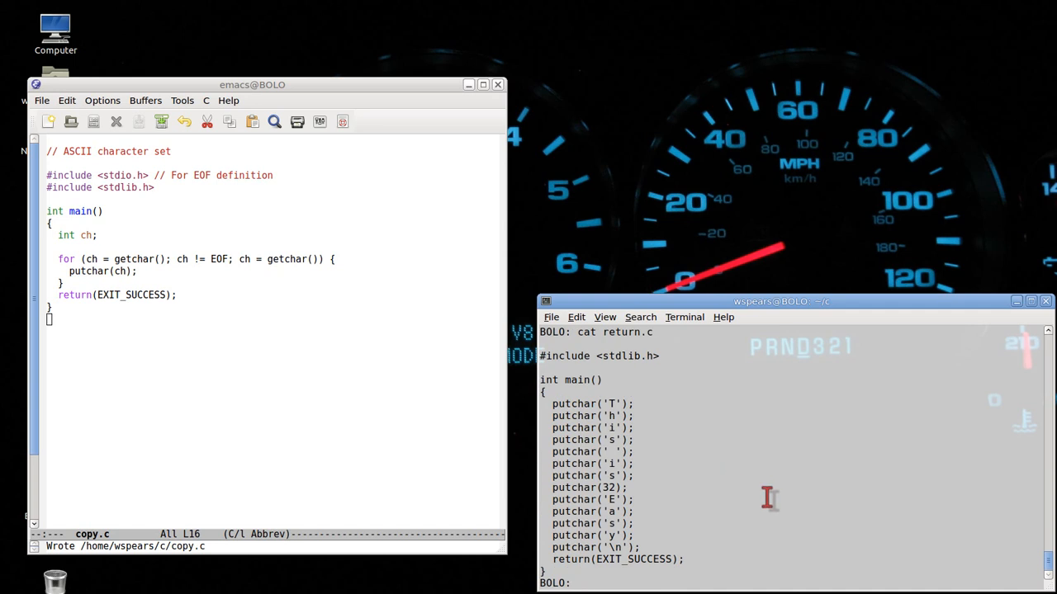
Step: Run 'copy < return.c > zzz' to create zzz, then begin 'diff zzz return.c'
type("copy")
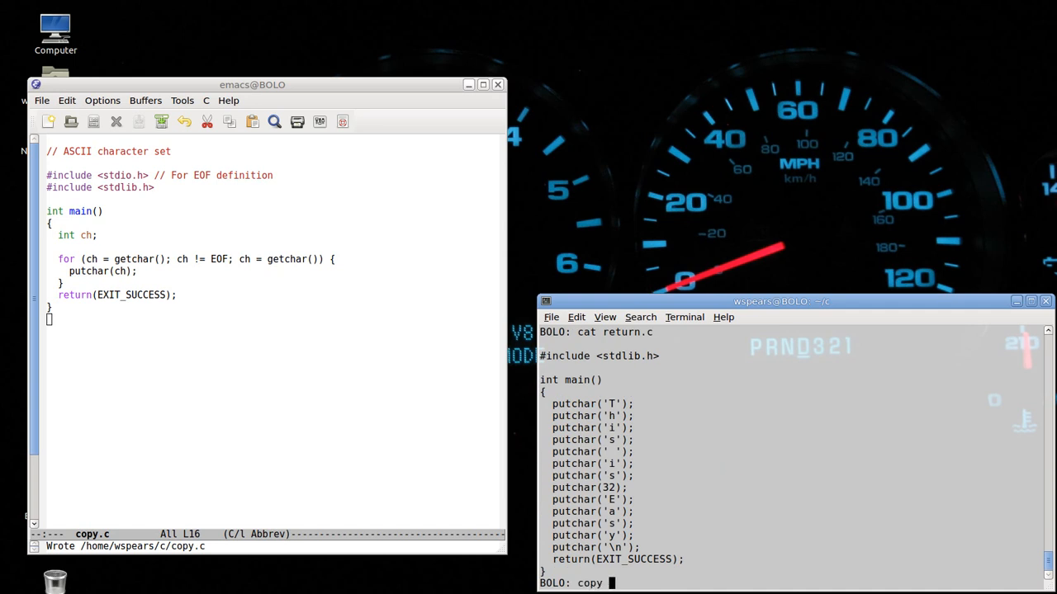
type("< retur")
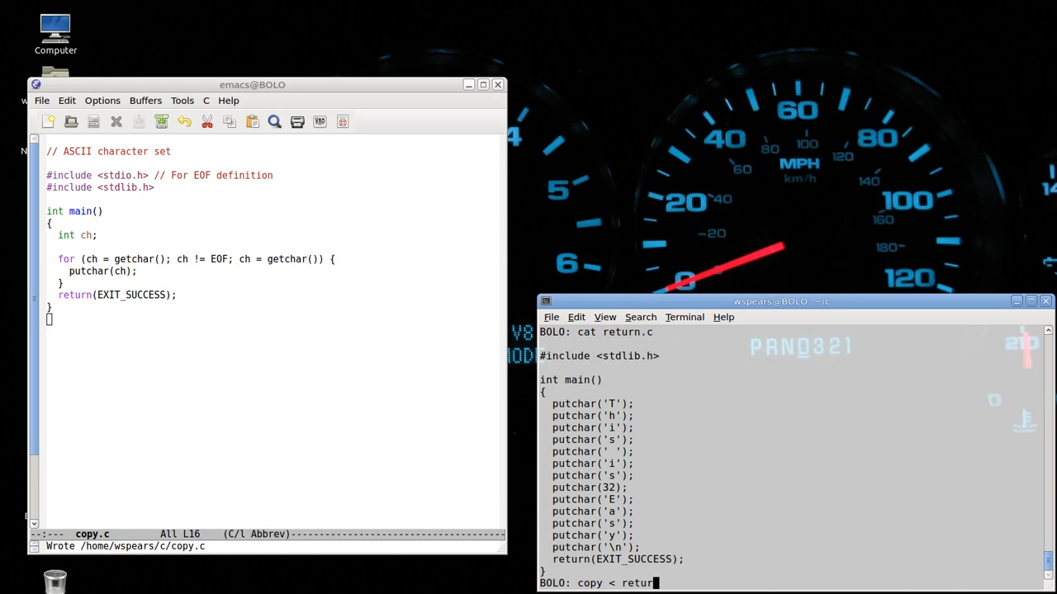
type("n.c")
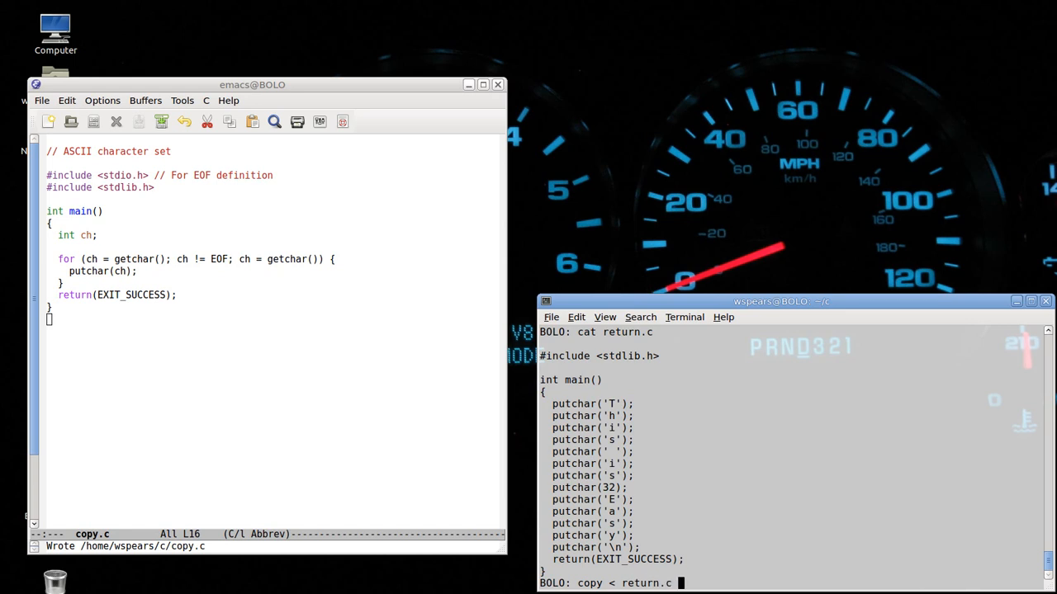
key("Return")
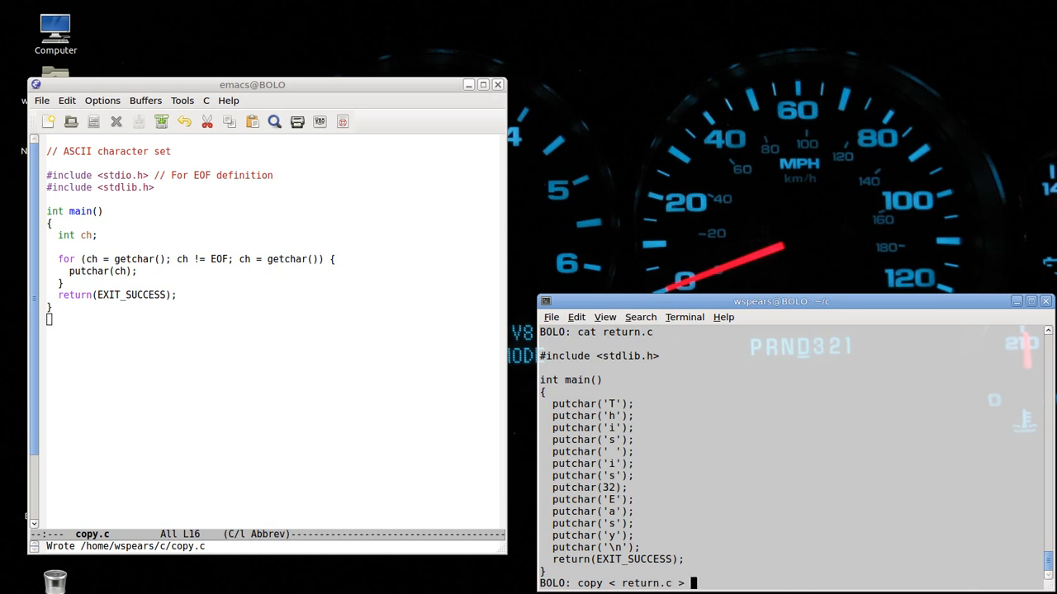
type("zzz")
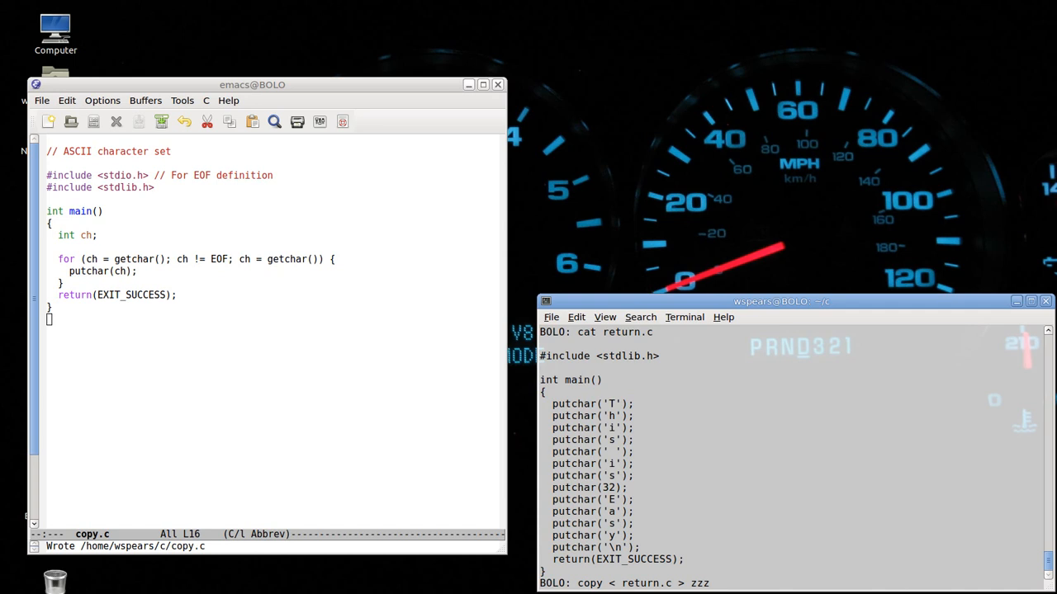
mouse_move(736, 485)
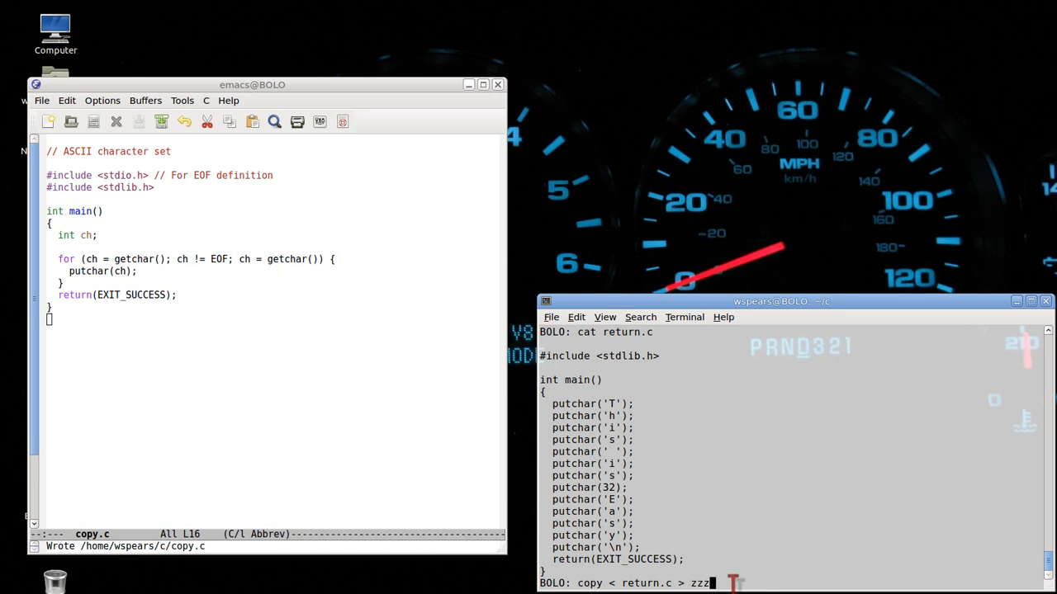
key("Return")
type("ls")
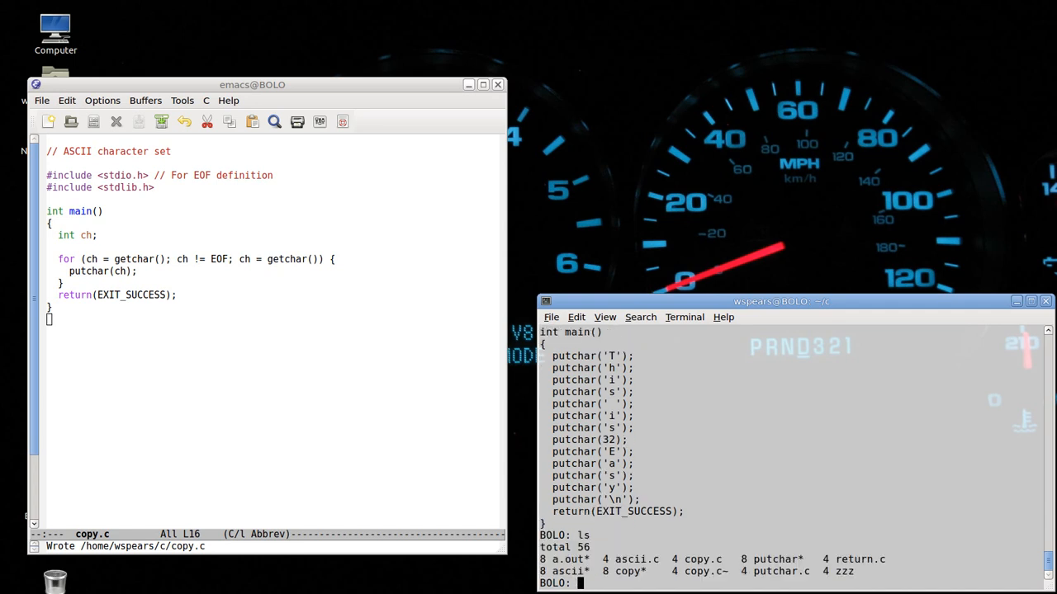
type("diff zzz return.c")
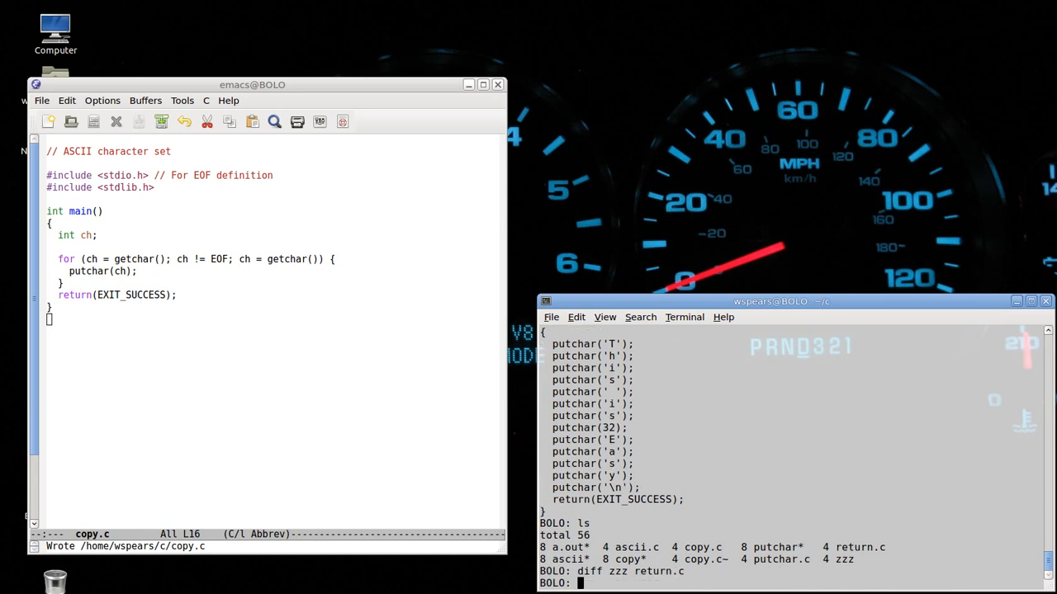
mouse_move(331, 342)
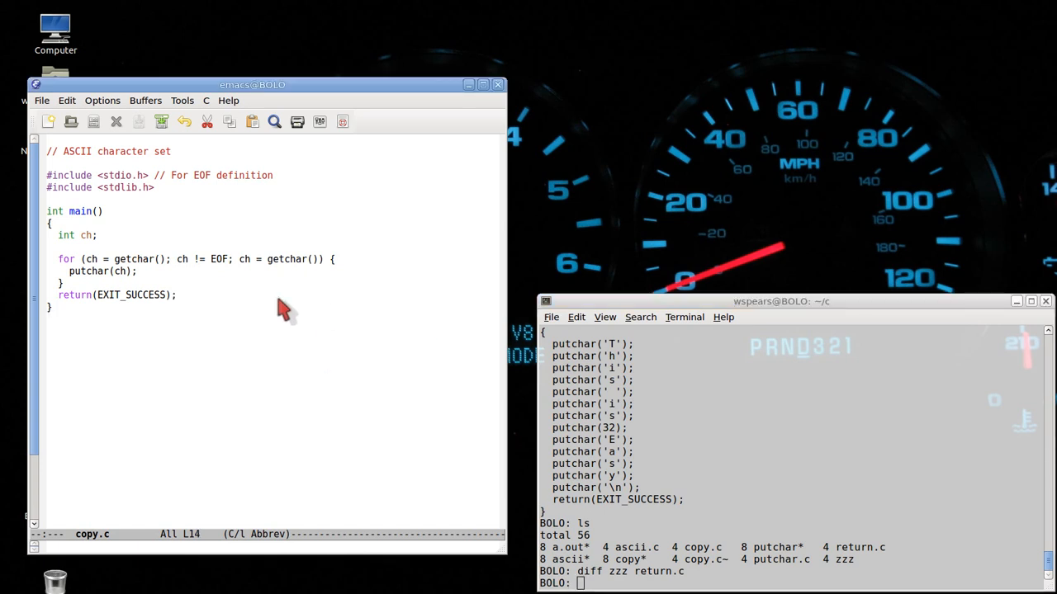
mouse_move(258, 304)
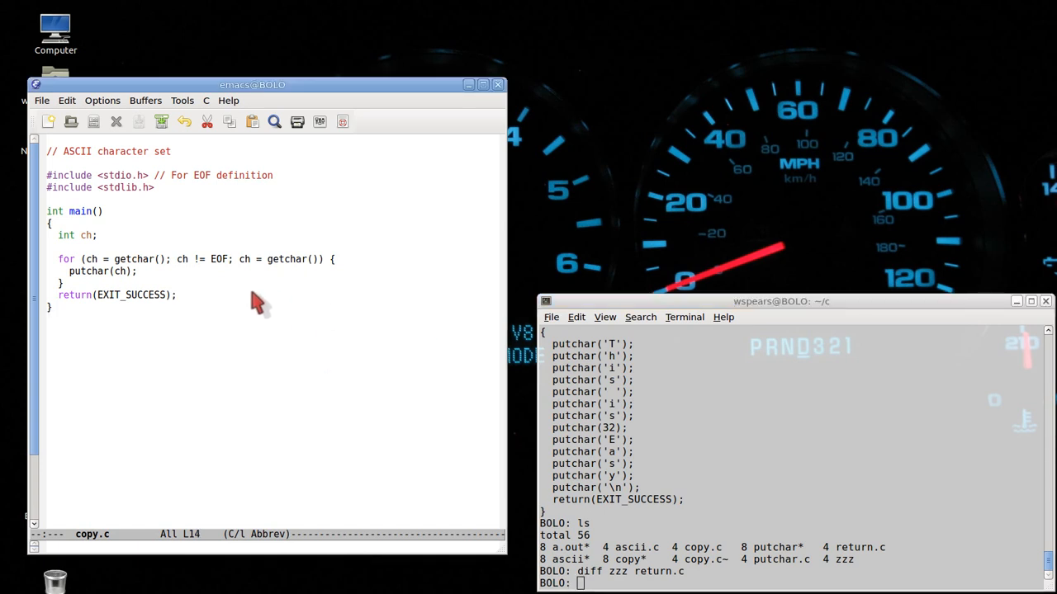
mouse_move(195, 297)
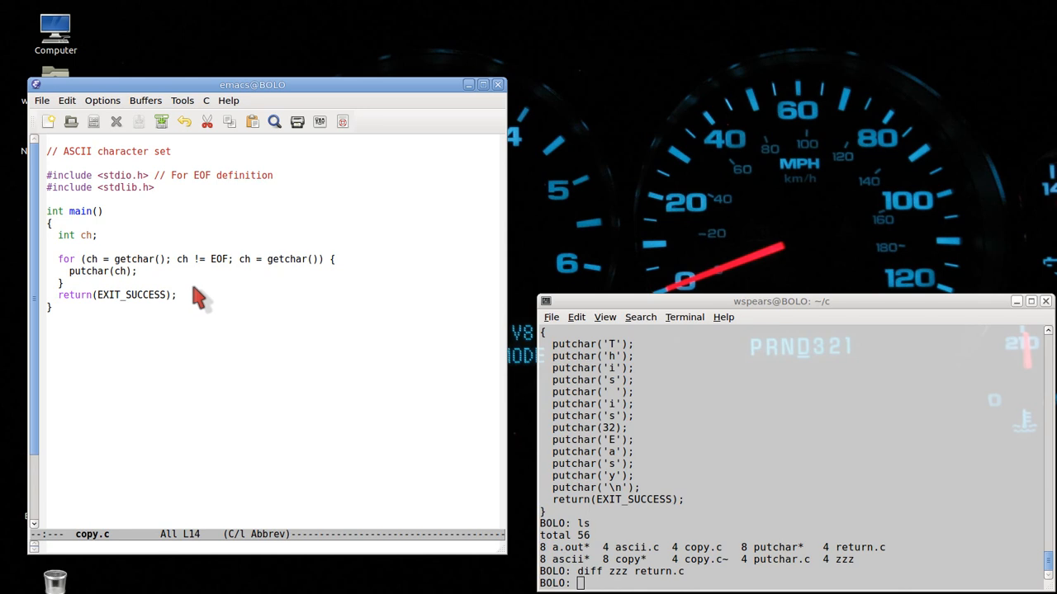
mouse_move(223, 283)
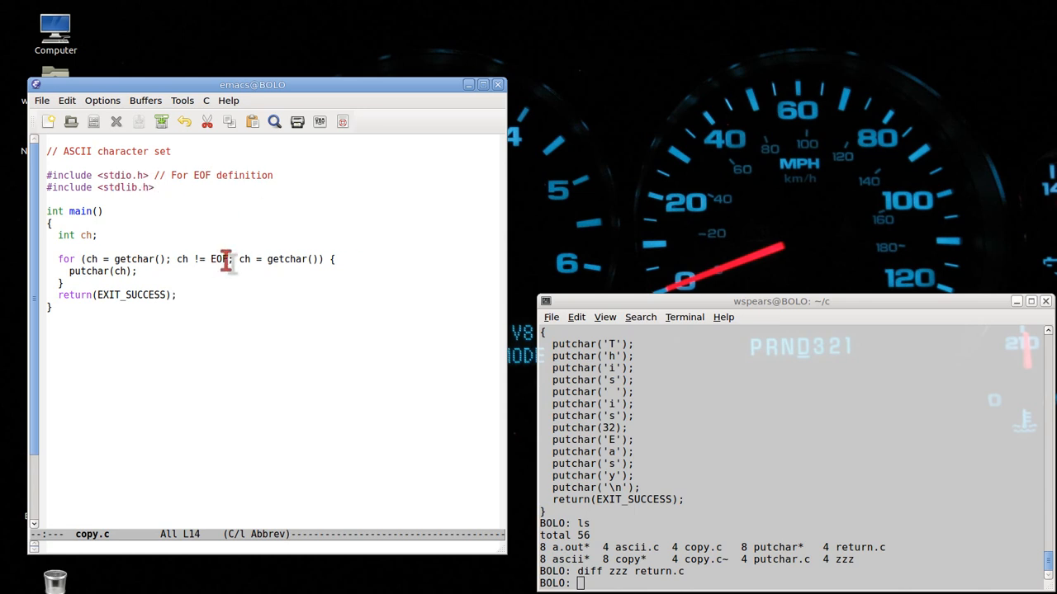
mouse_move(152, 259)
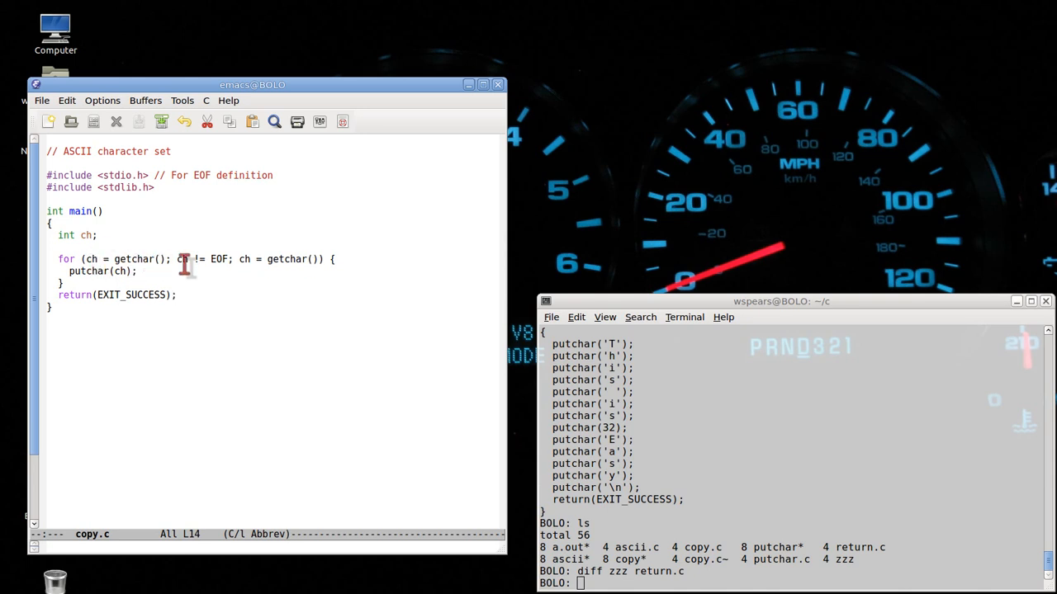
mouse_move(213, 260)
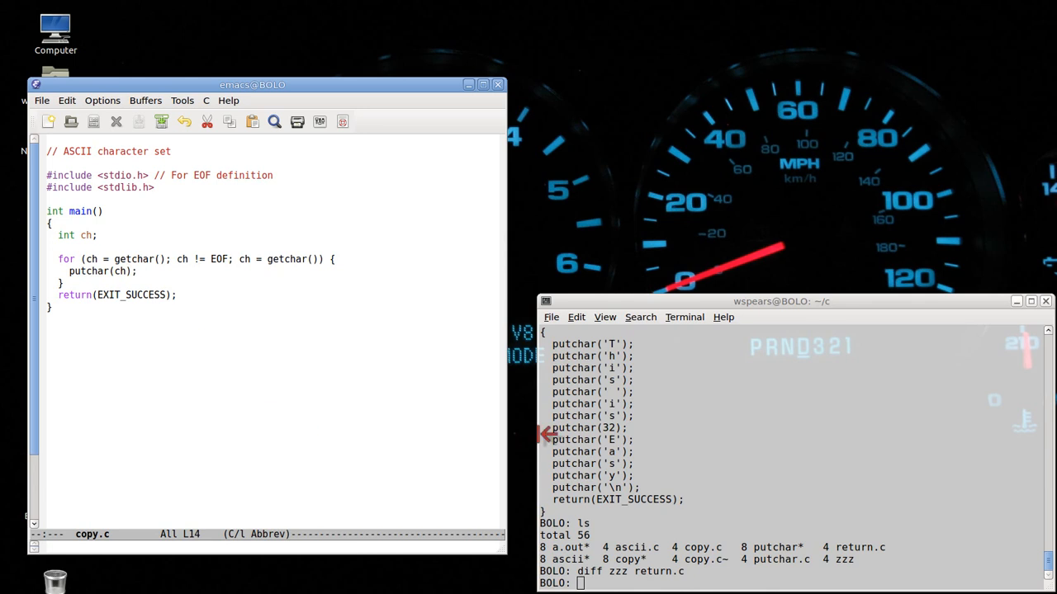
mouse_move(743, 492)
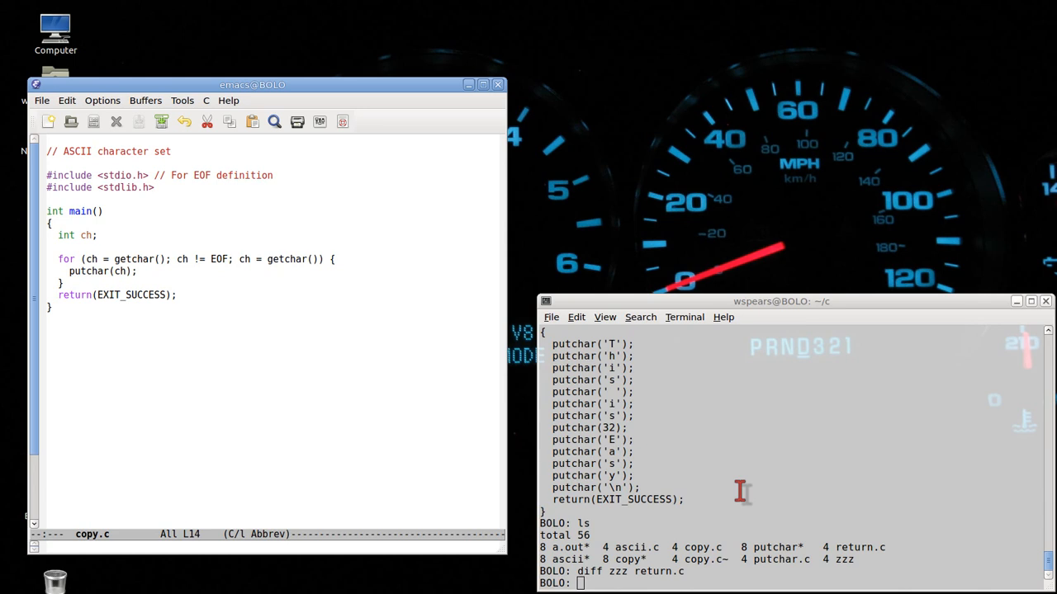
mouse_move(763, 482)
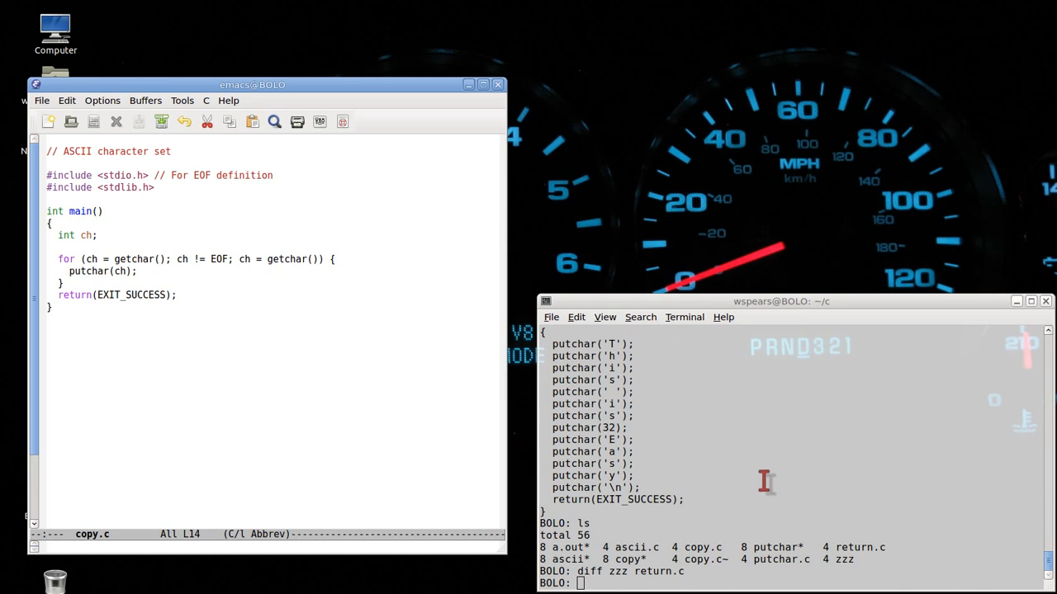